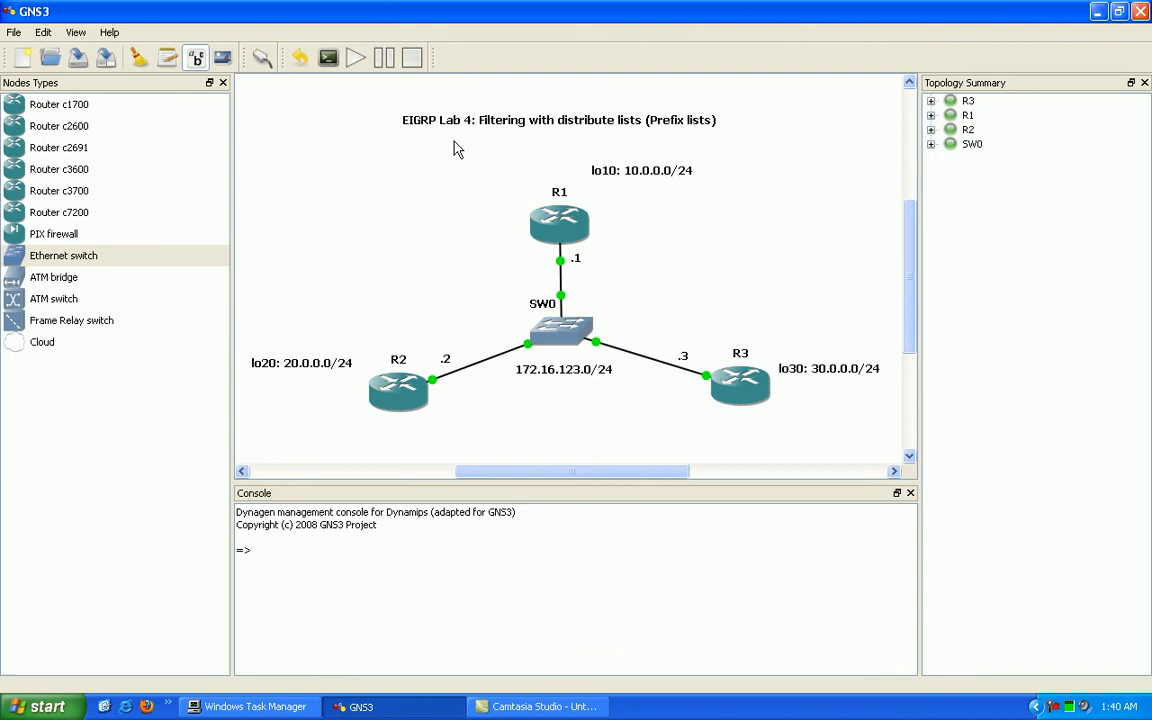
mouse_move(583, 132)
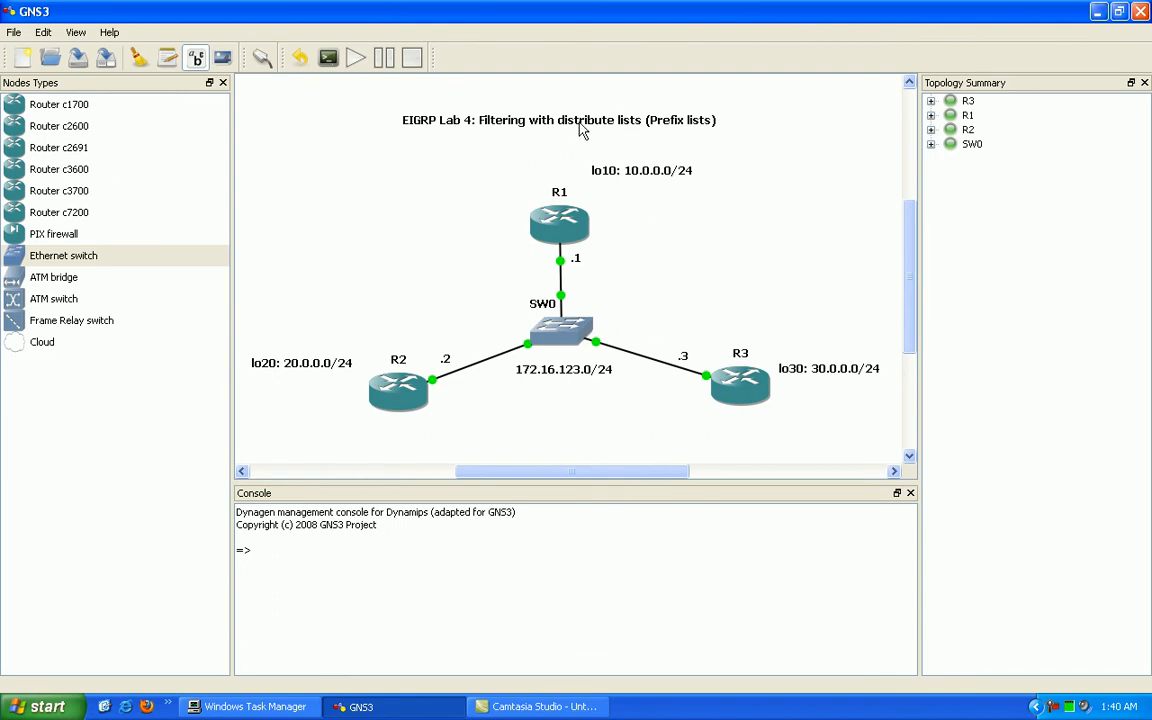
mouse_move(518, 155)
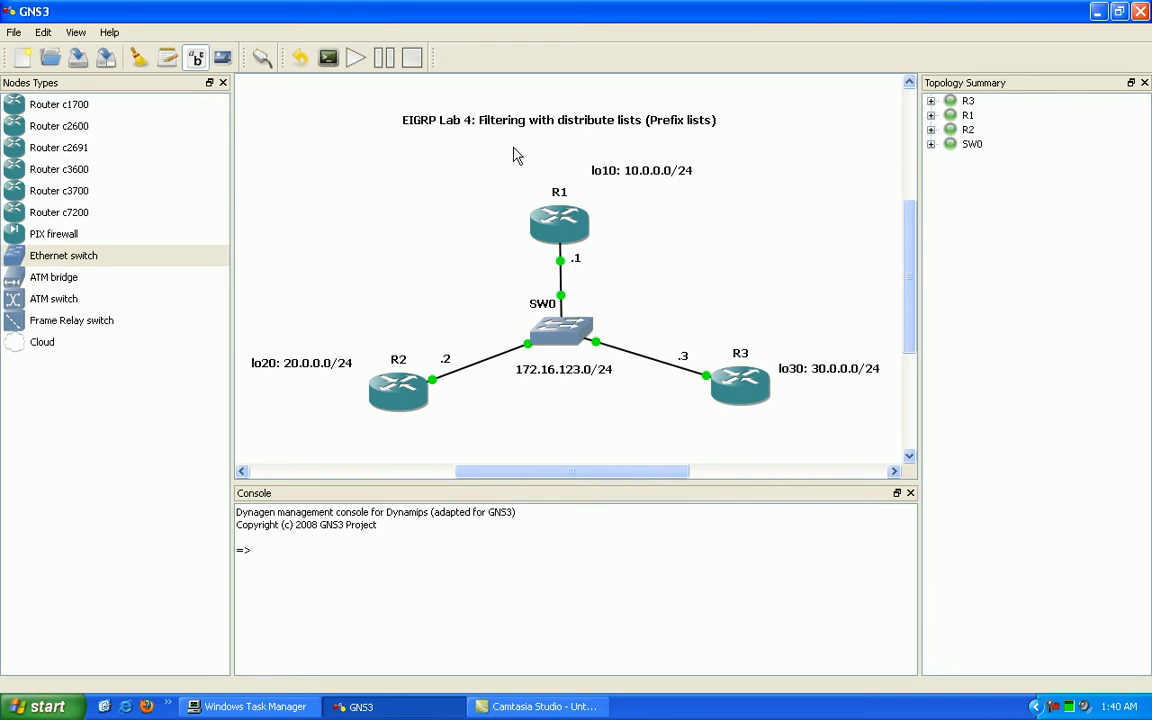
mouse_move(578, 132)
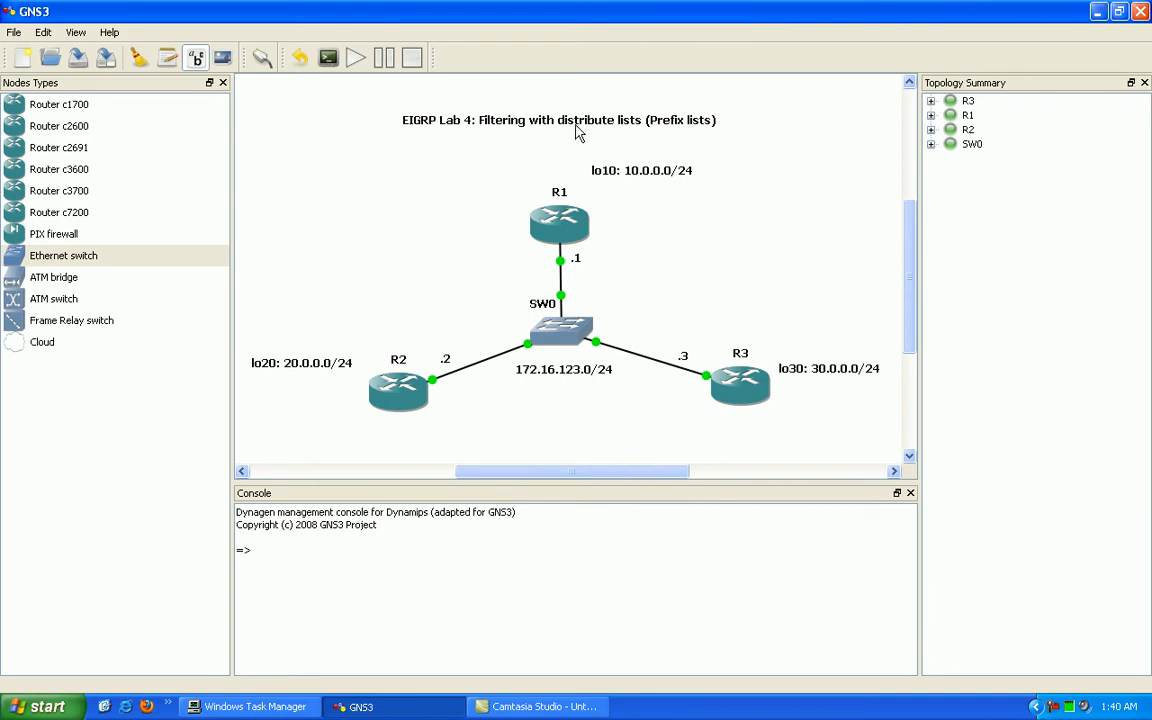
mouse_move(687, 155)
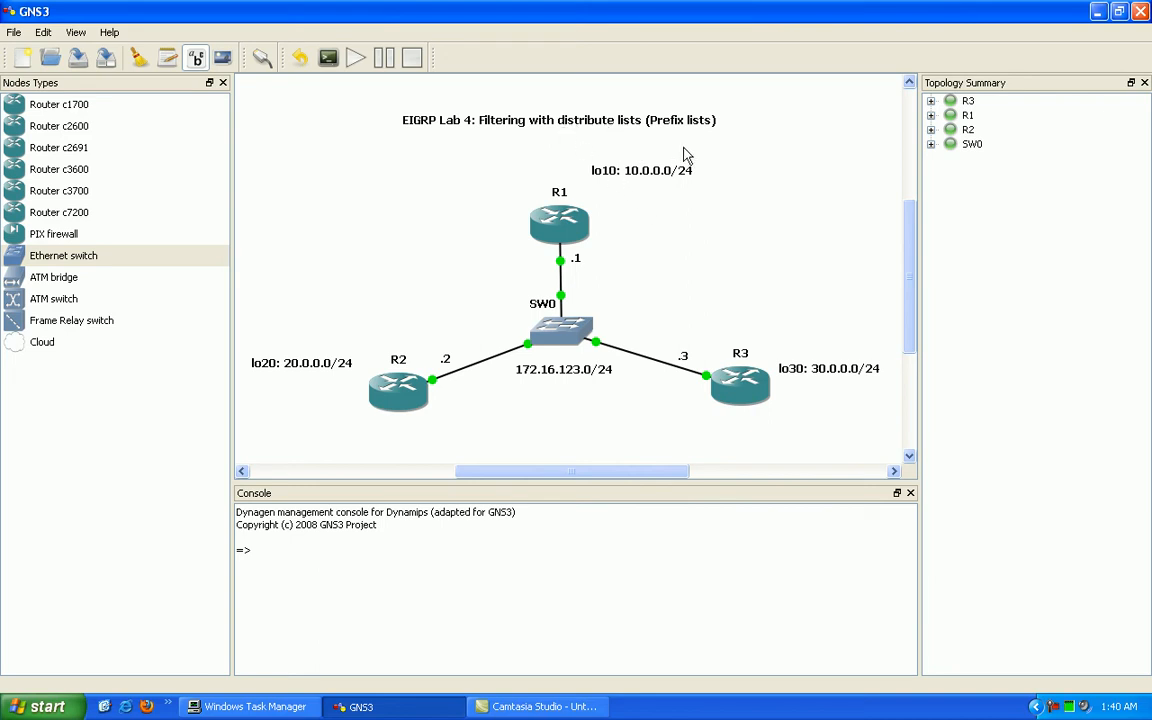
mouse_move(575, 167)
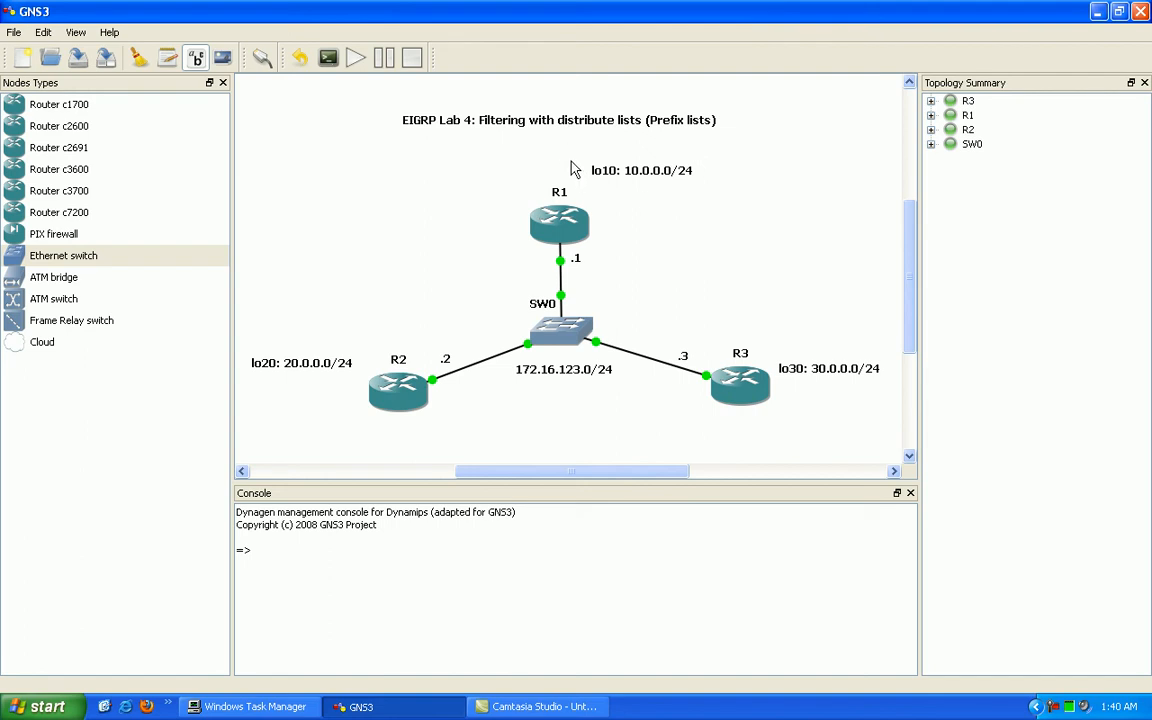
mouse_move(573, 152)
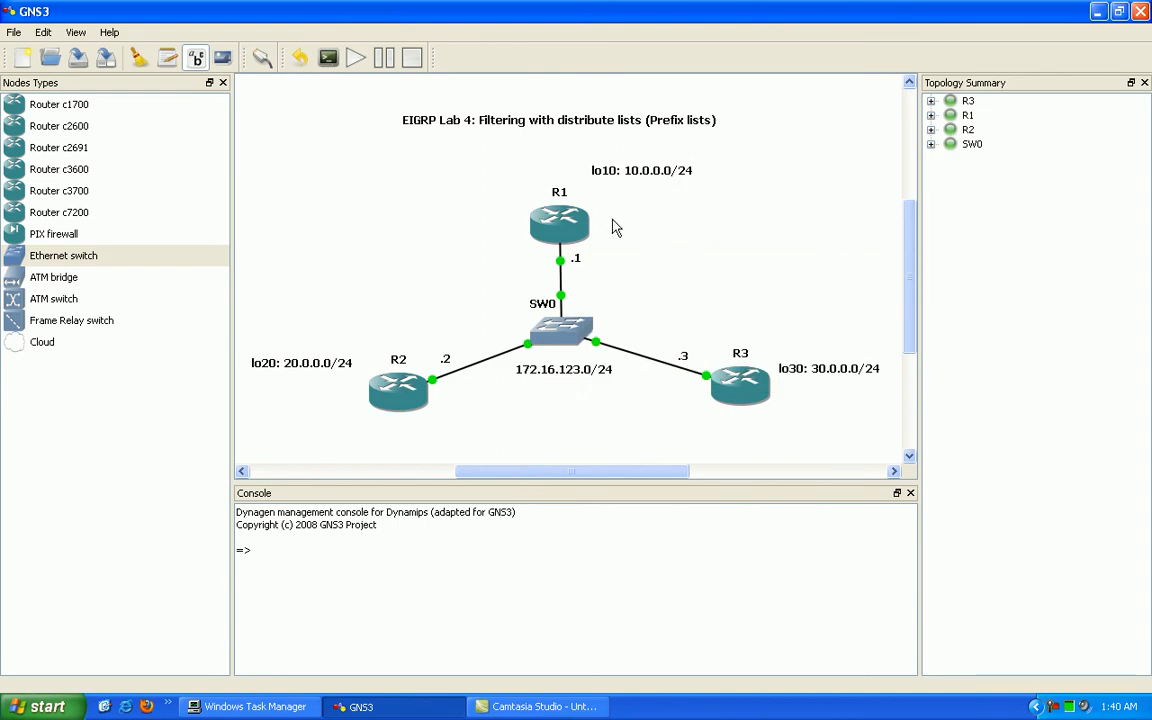
mouse_move(562, 240)
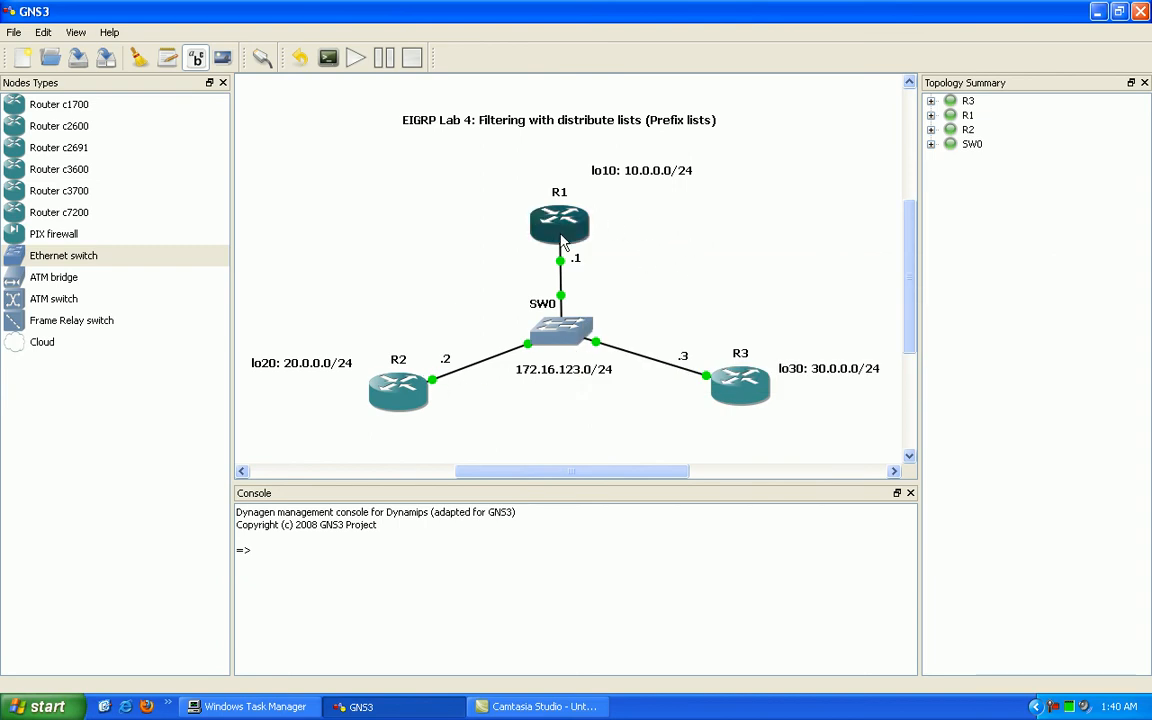
mouse_move(675, 405)
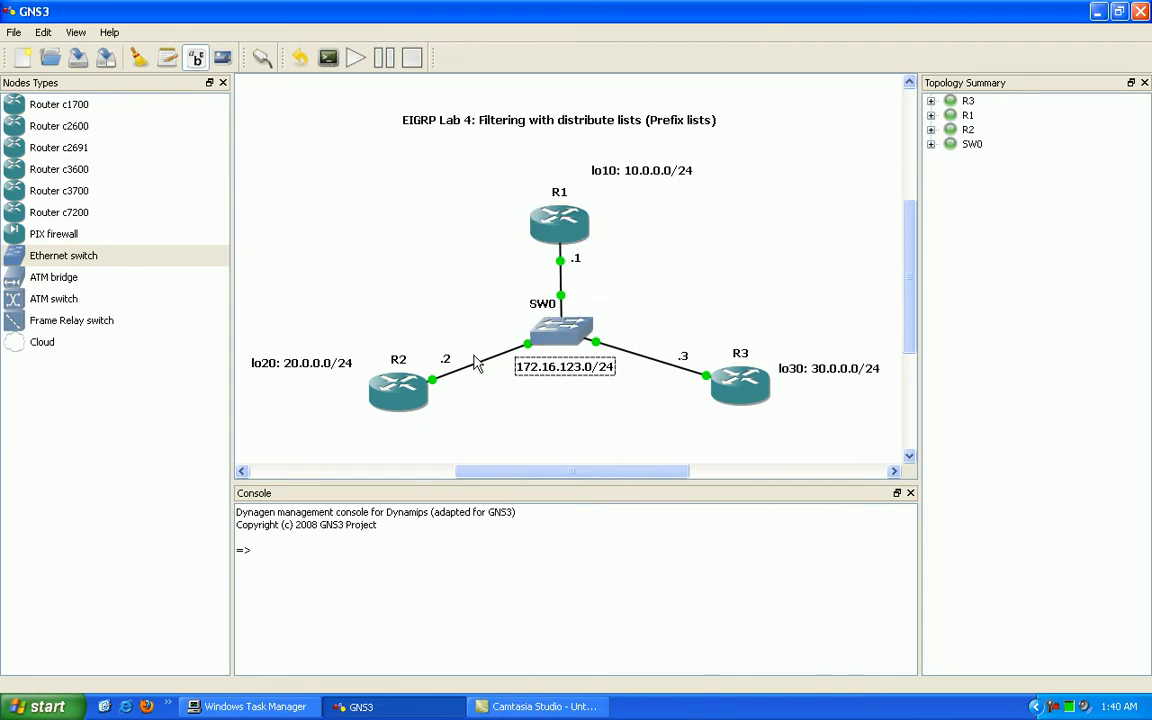
mouse_move(417, 427)
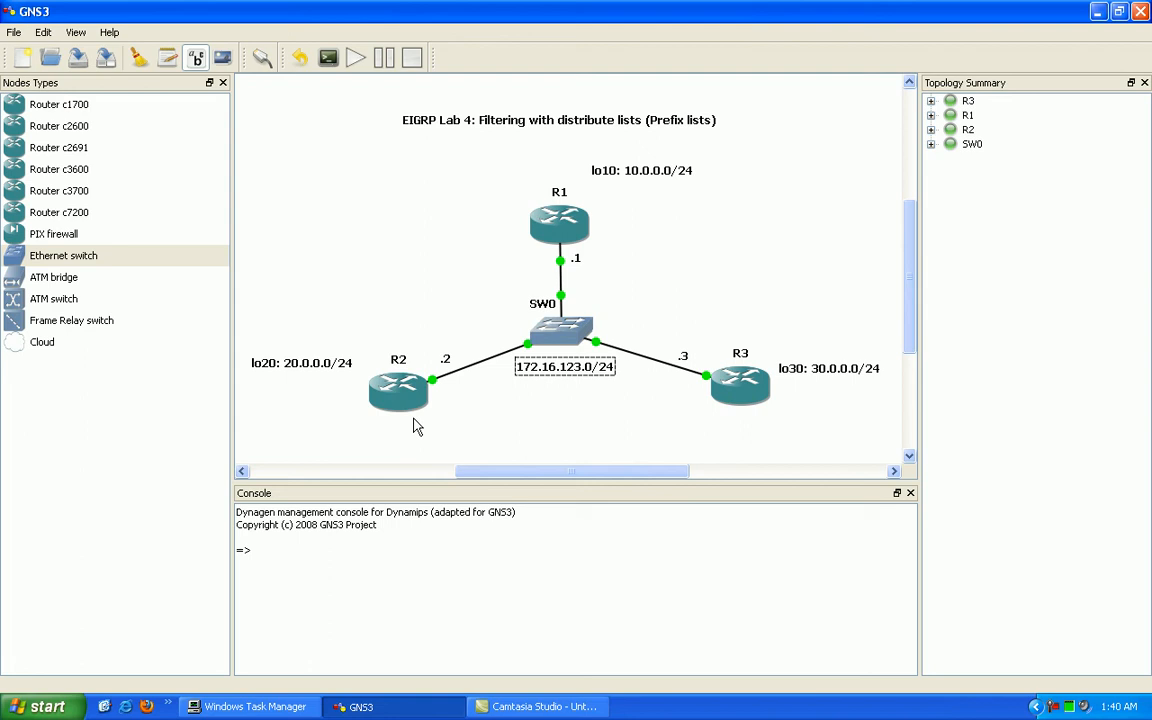
mouse_move(592, 233)
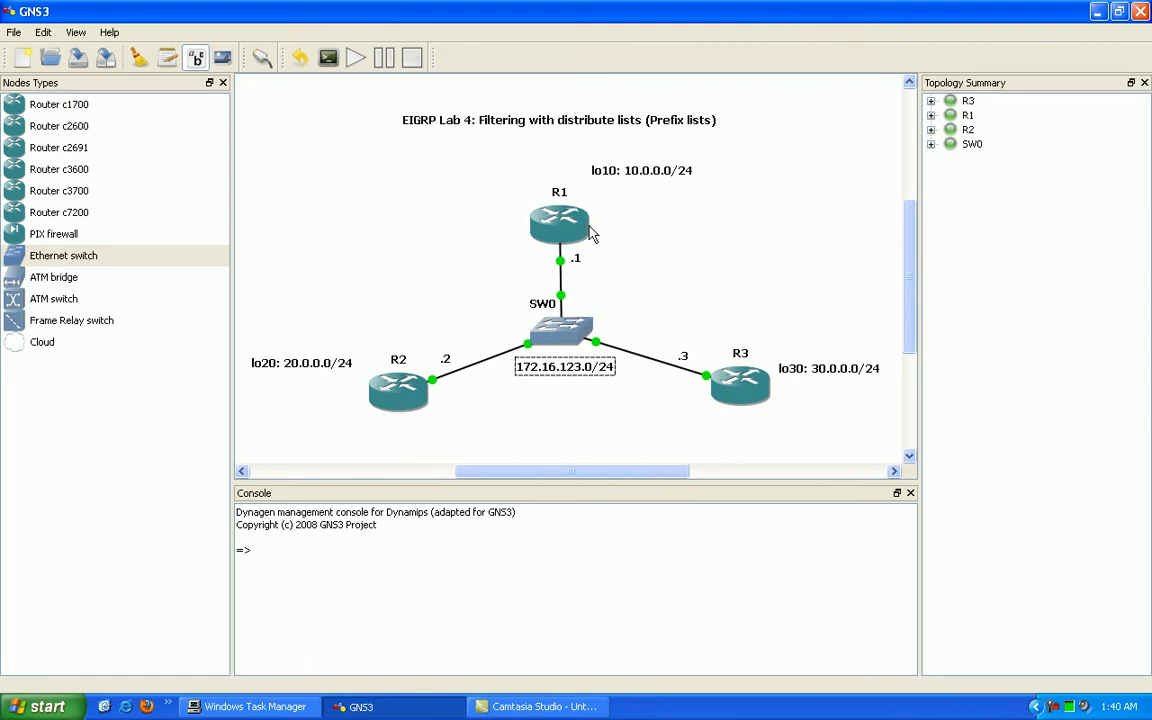
mouse_move(620, 175)
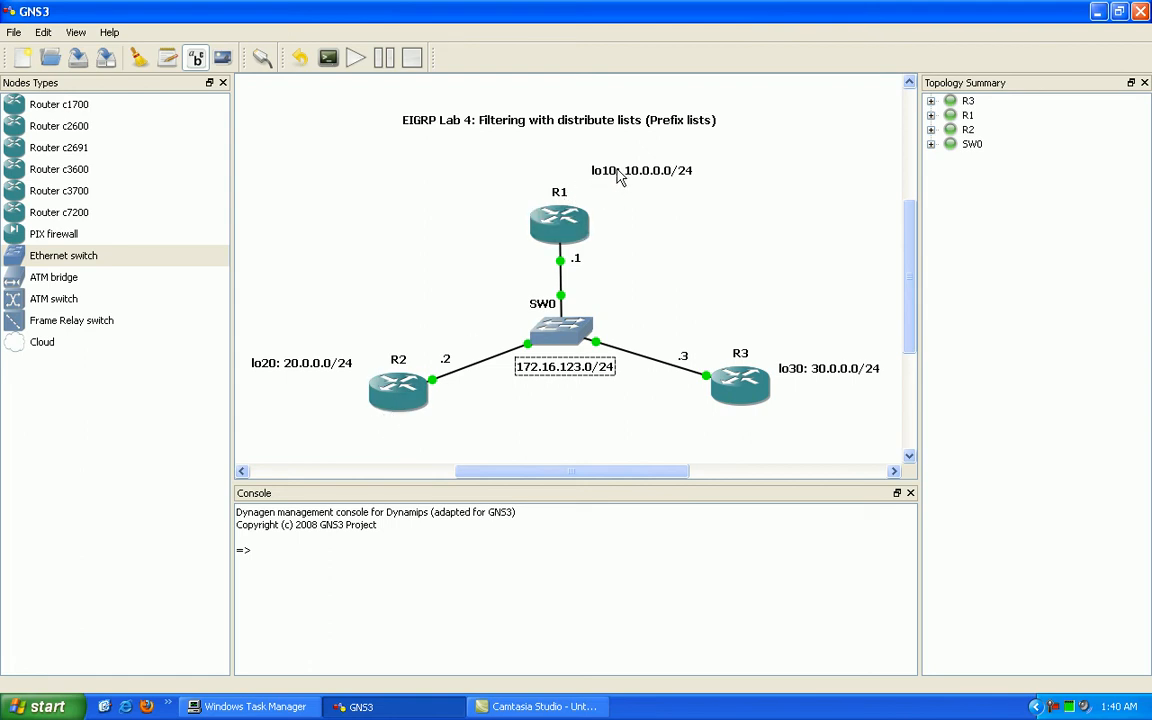
Drag the lo20: 20.0.0.0/24 label down so it sits level with R2.
left_click(641, 170)
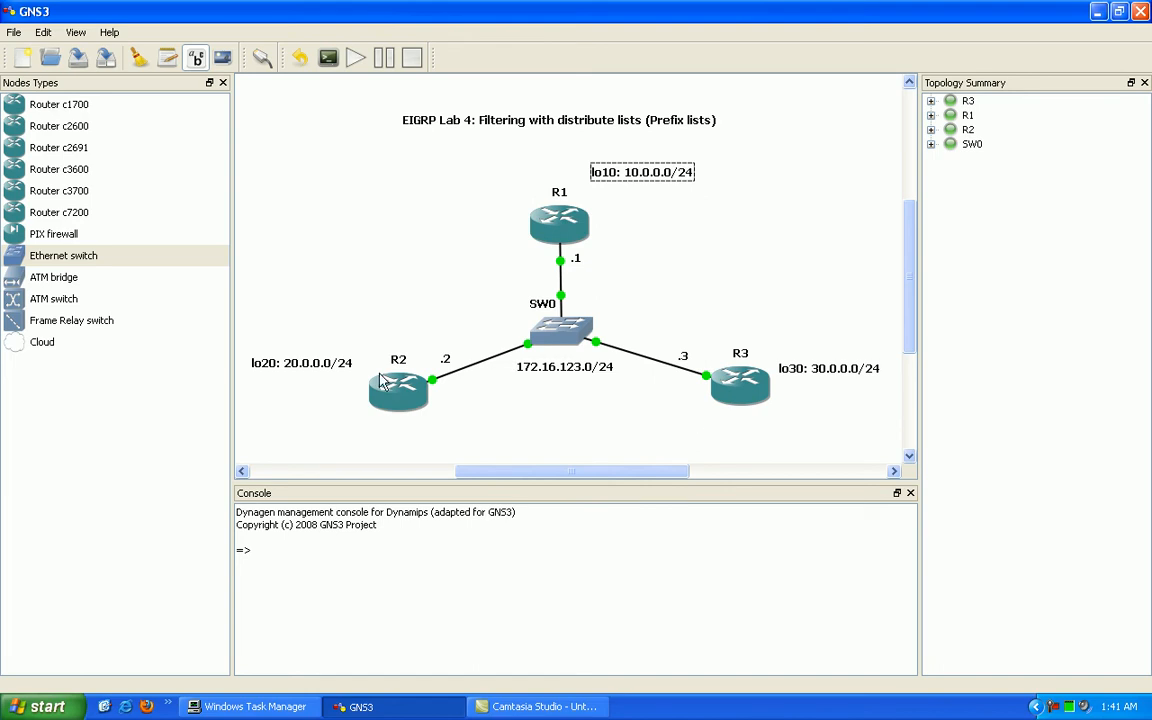
mouse_move(294, 373)
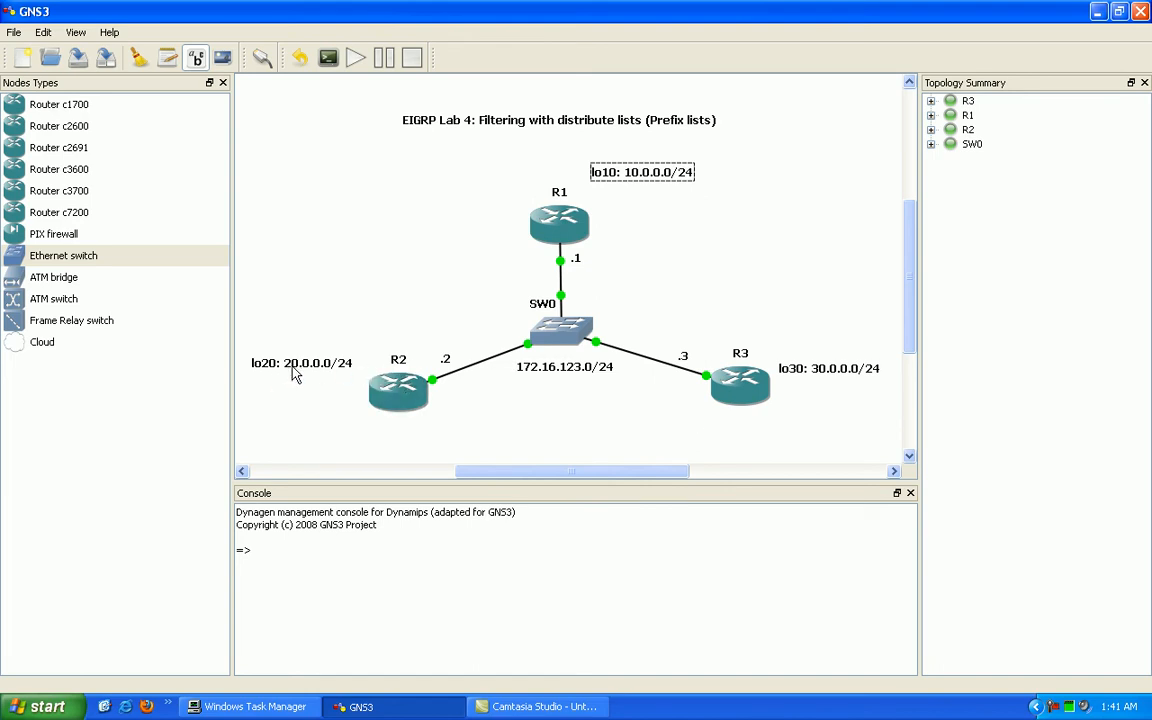
left_click(740, 385)
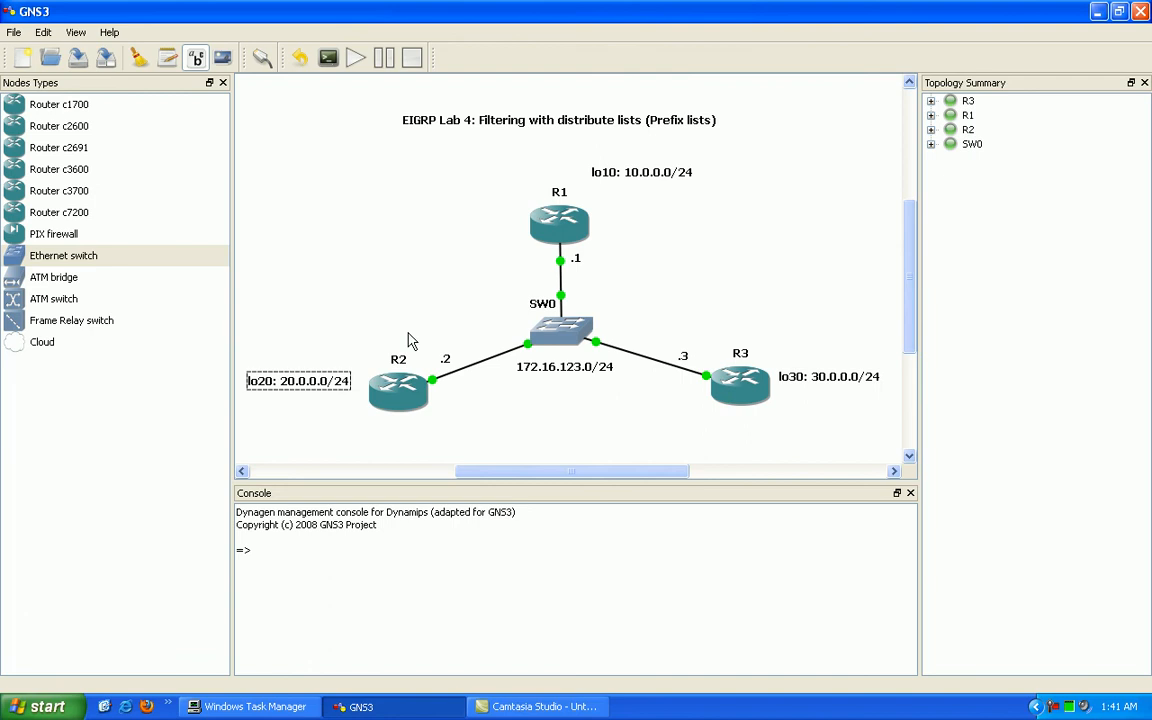
mouse_move(185, 24)
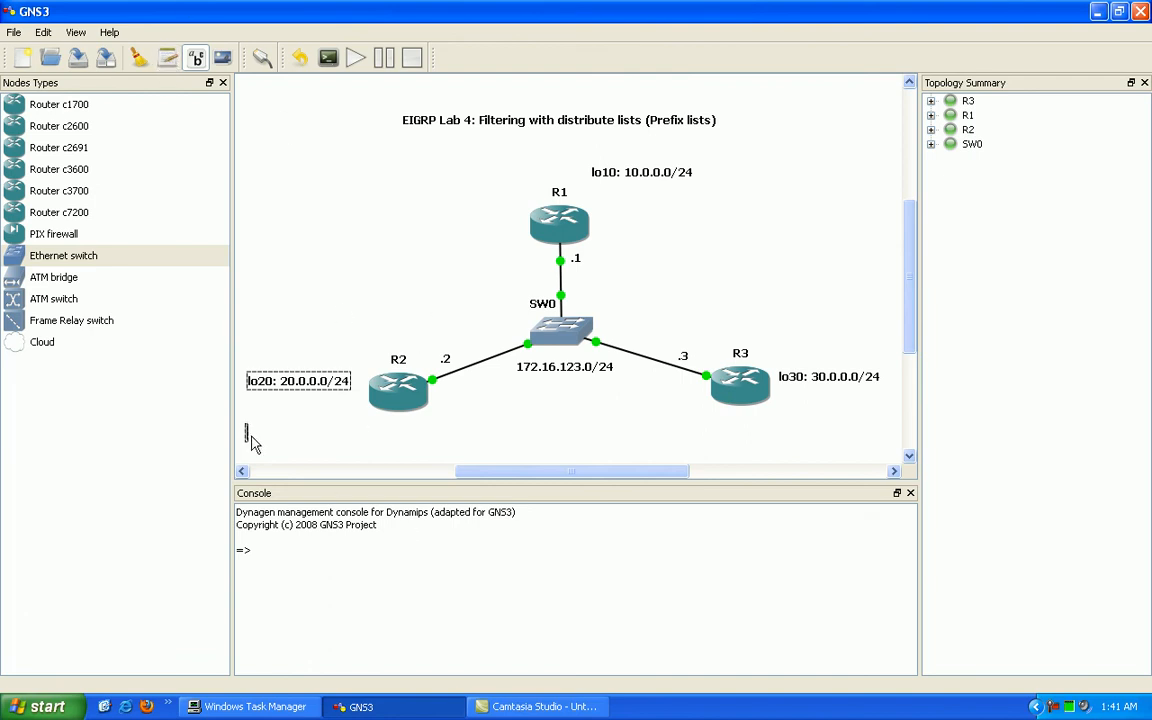
Add lo9: 9.9.9.0/24 loopback notes beneath R2 and R3.
type("lo1")
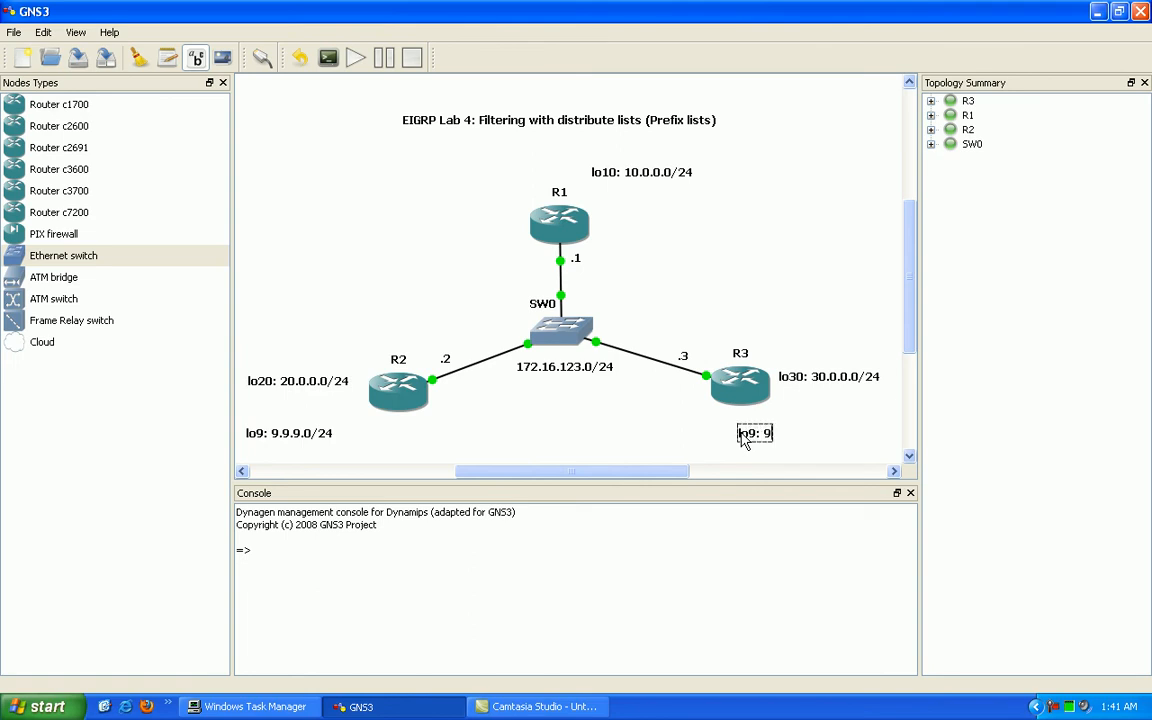
type(".9.9.0/24")
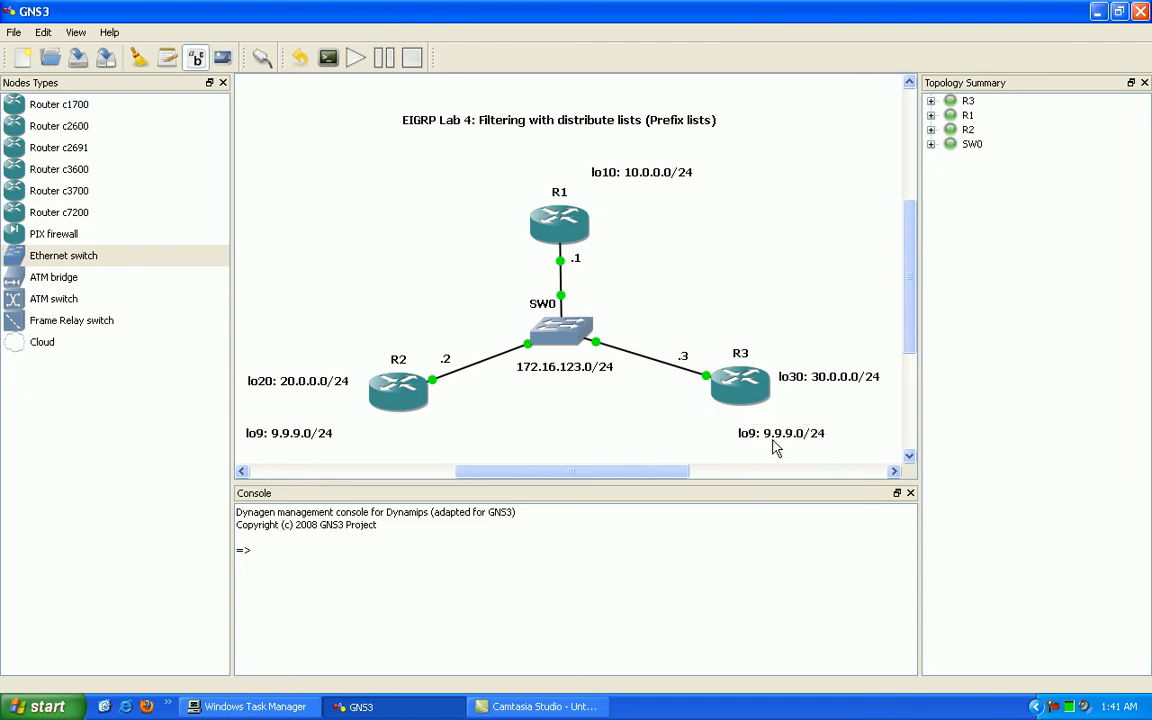
left_click(812, 433)
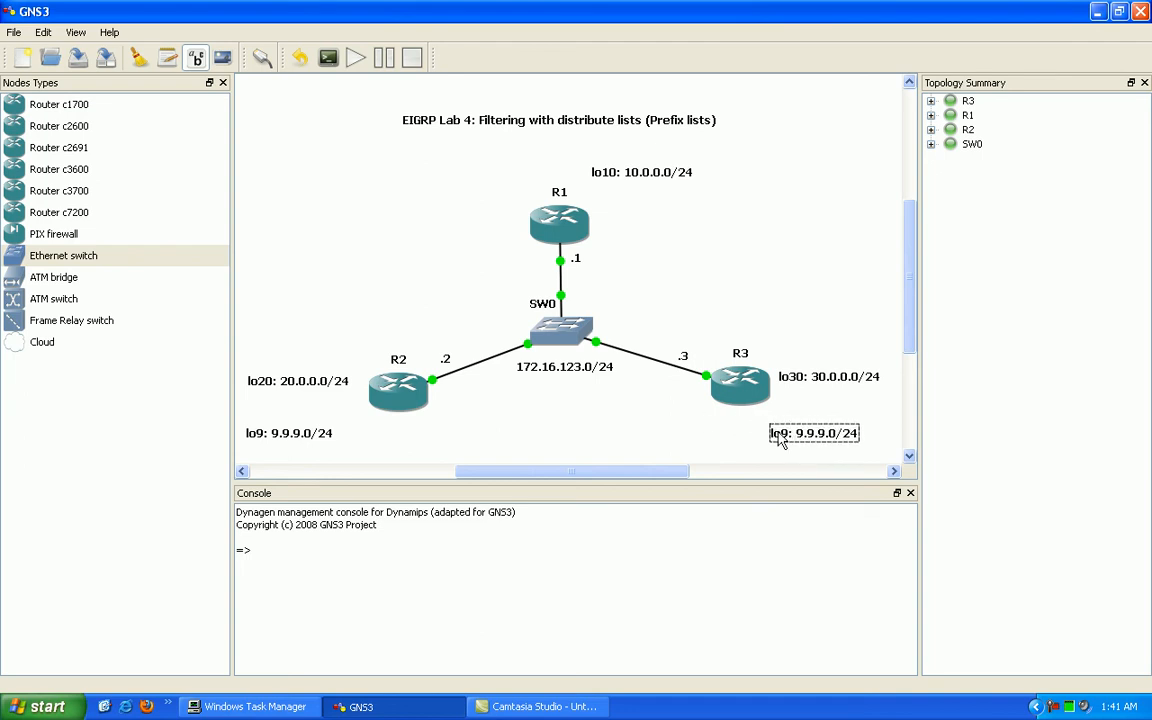
mouse_move(560, 263)
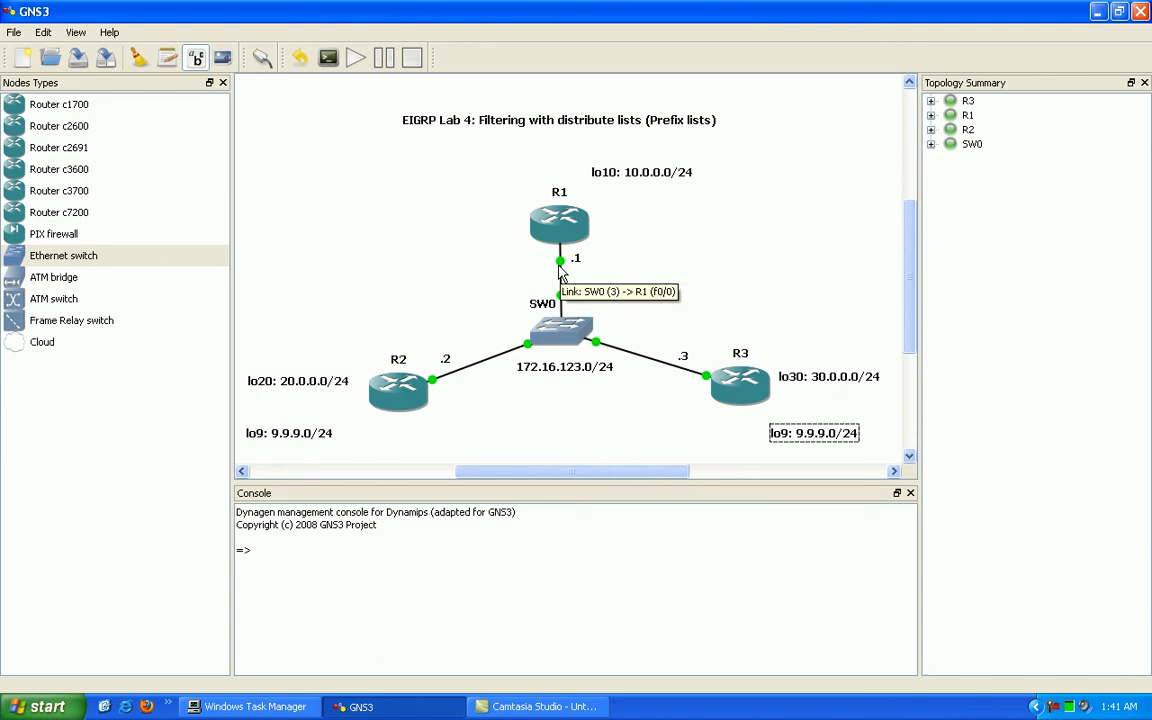
mouse_move(449, 104)
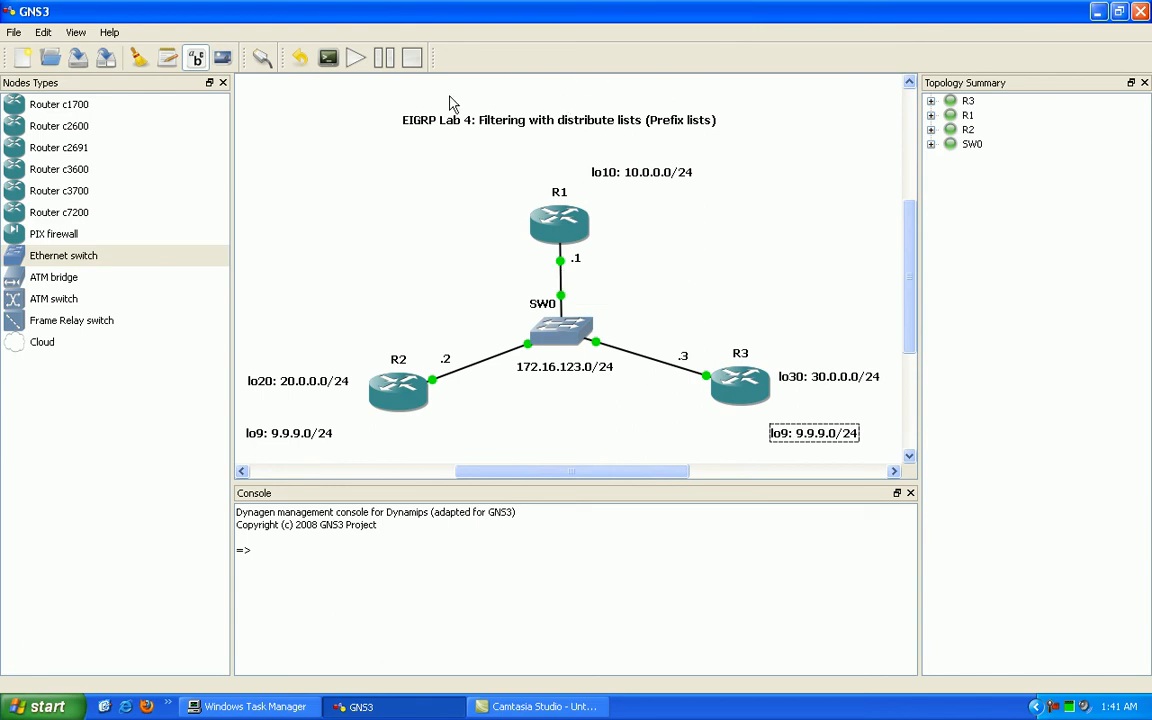
mouse_move(527, 138)
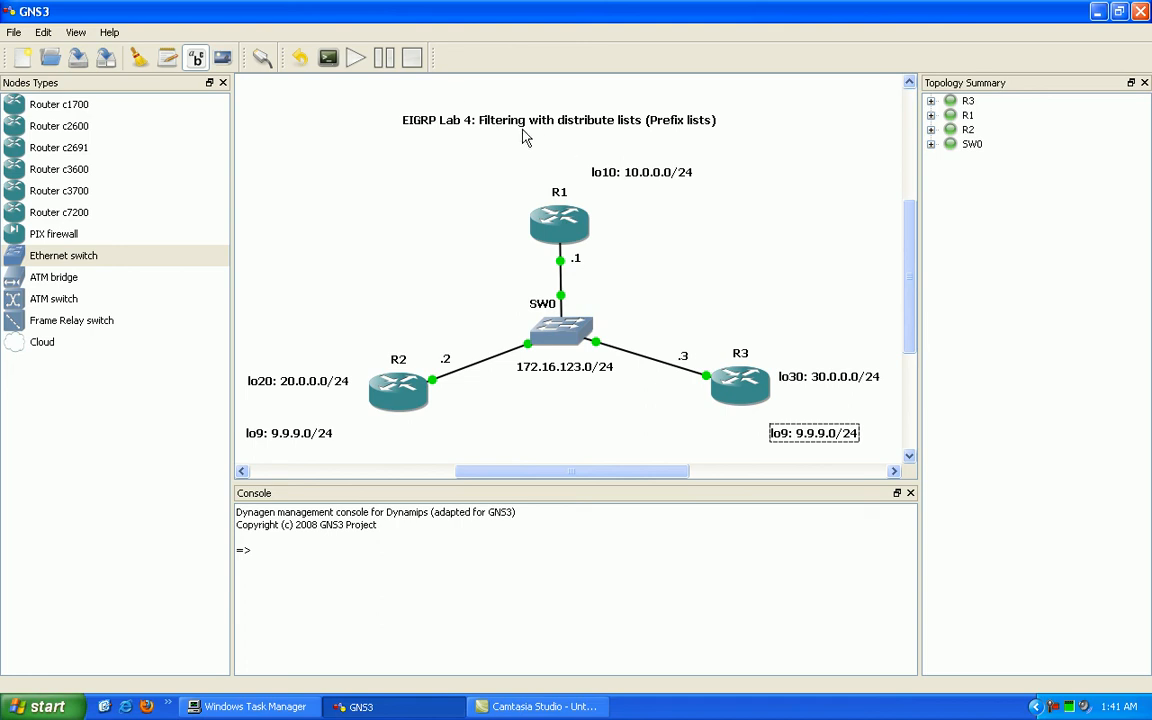
mouse_move(614, 247)
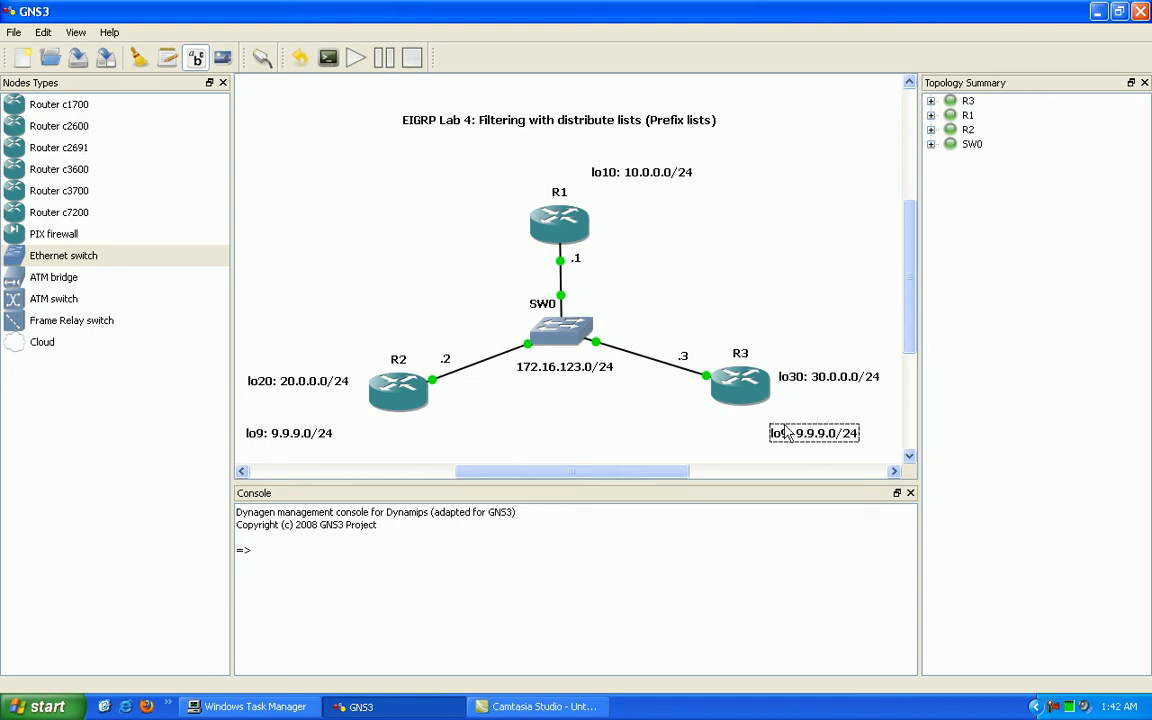
mouse_move(490, 430)
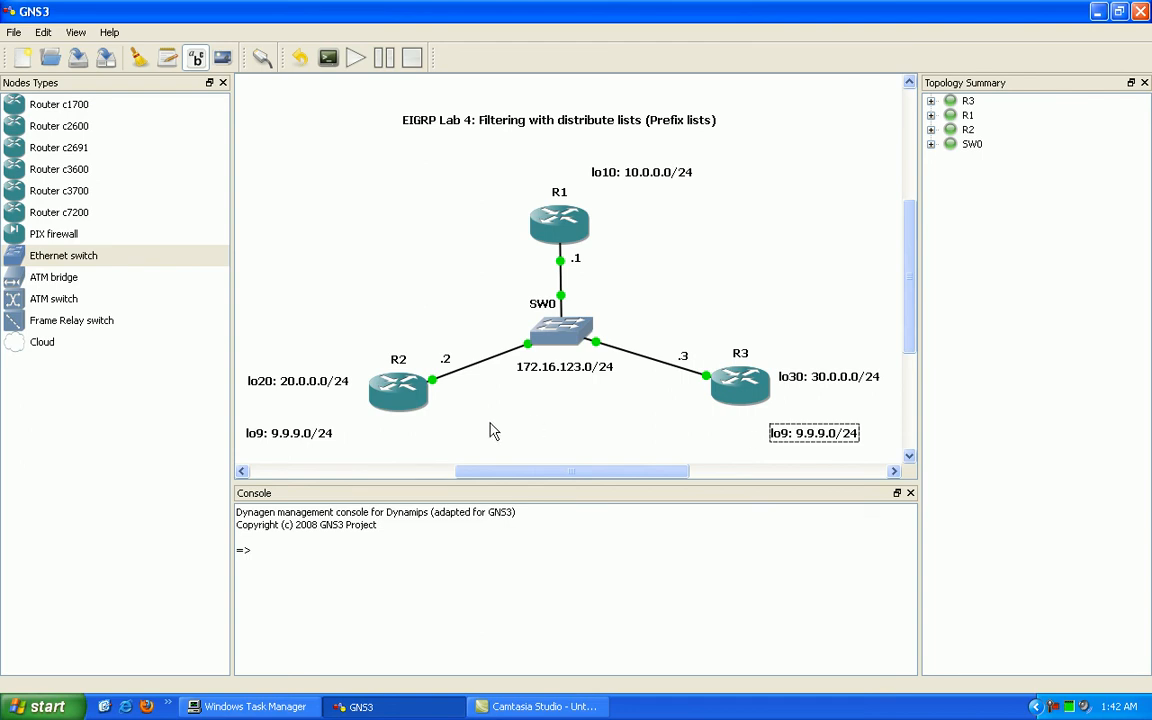
mouse_move(620, 217)
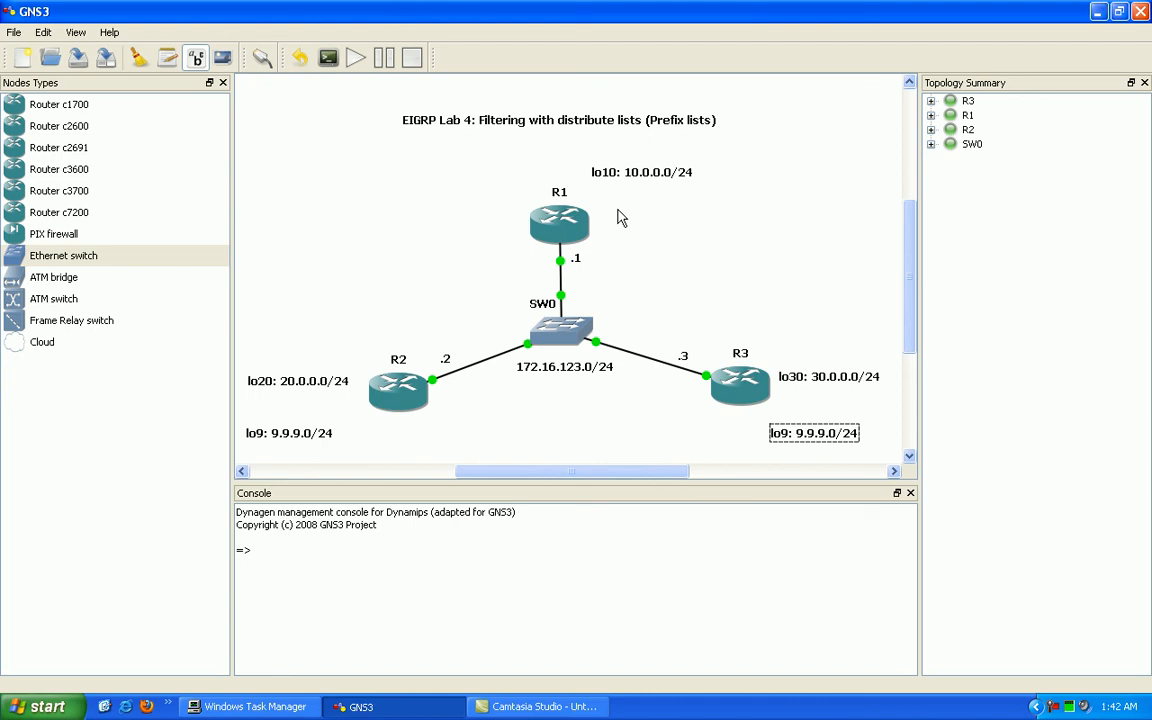
mouse_move(835, 427)
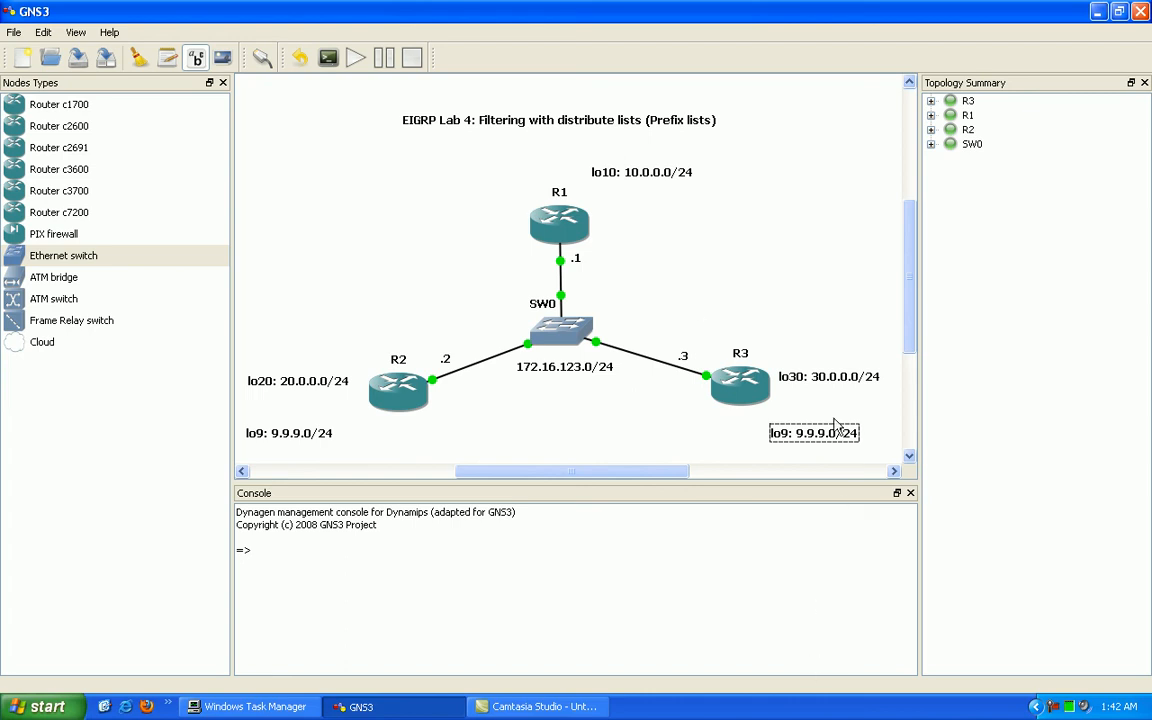
mouse_move(729, 438)
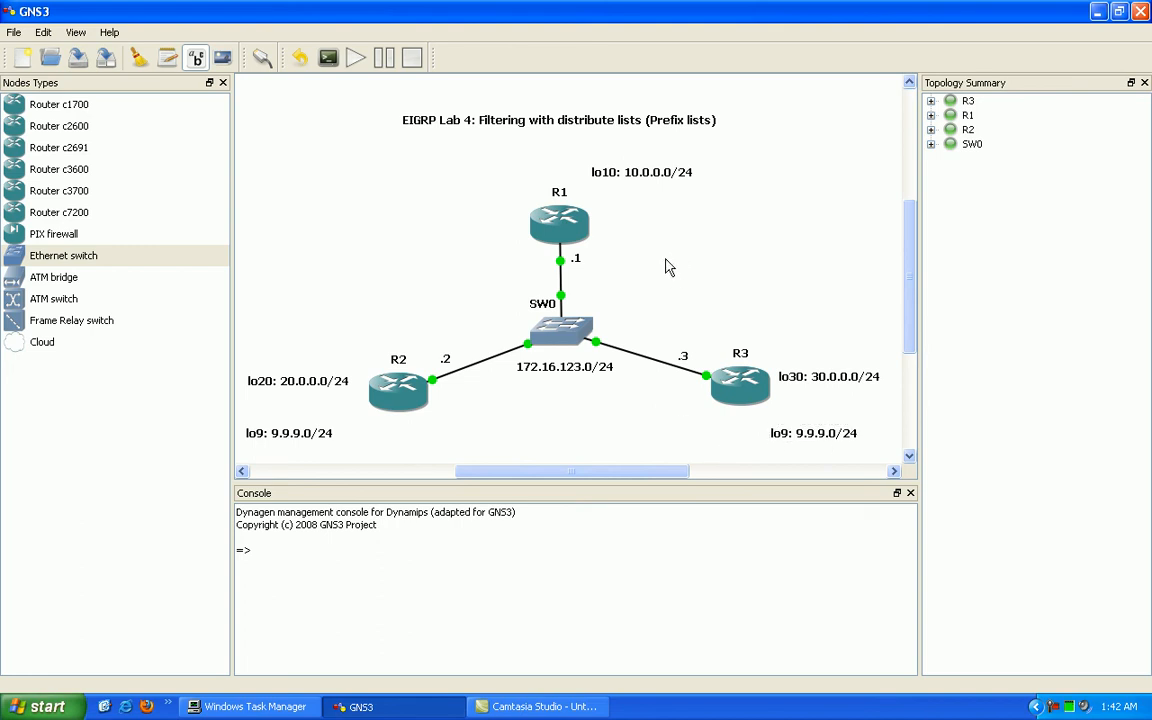
Nudge R3's lo9: 9.9.9.0/24 label to align beneath lo30.
left_click(812, 432)
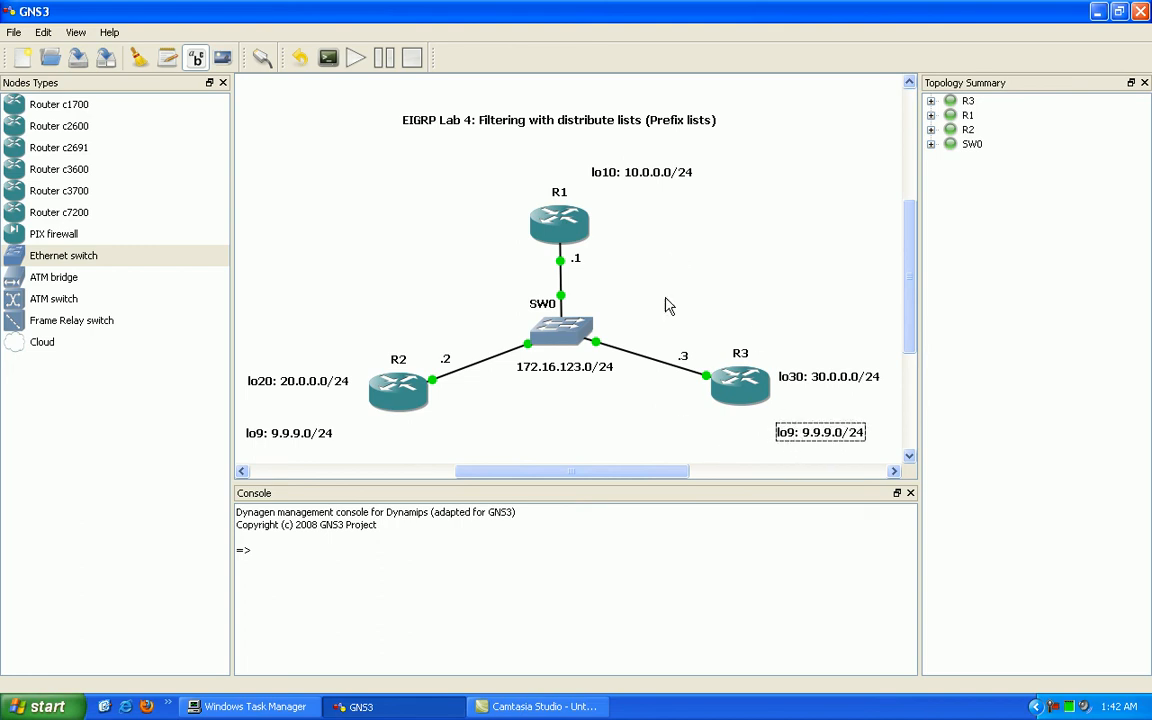
mouse_move(570, 408)
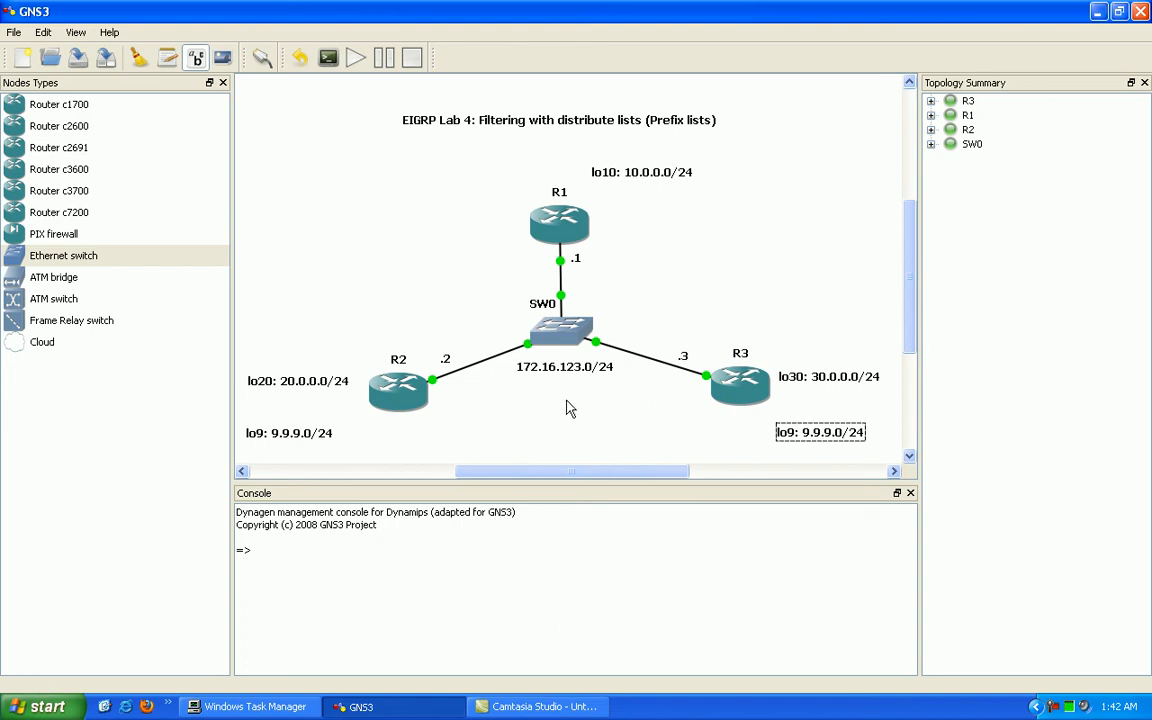
mouse_move(590, 428)
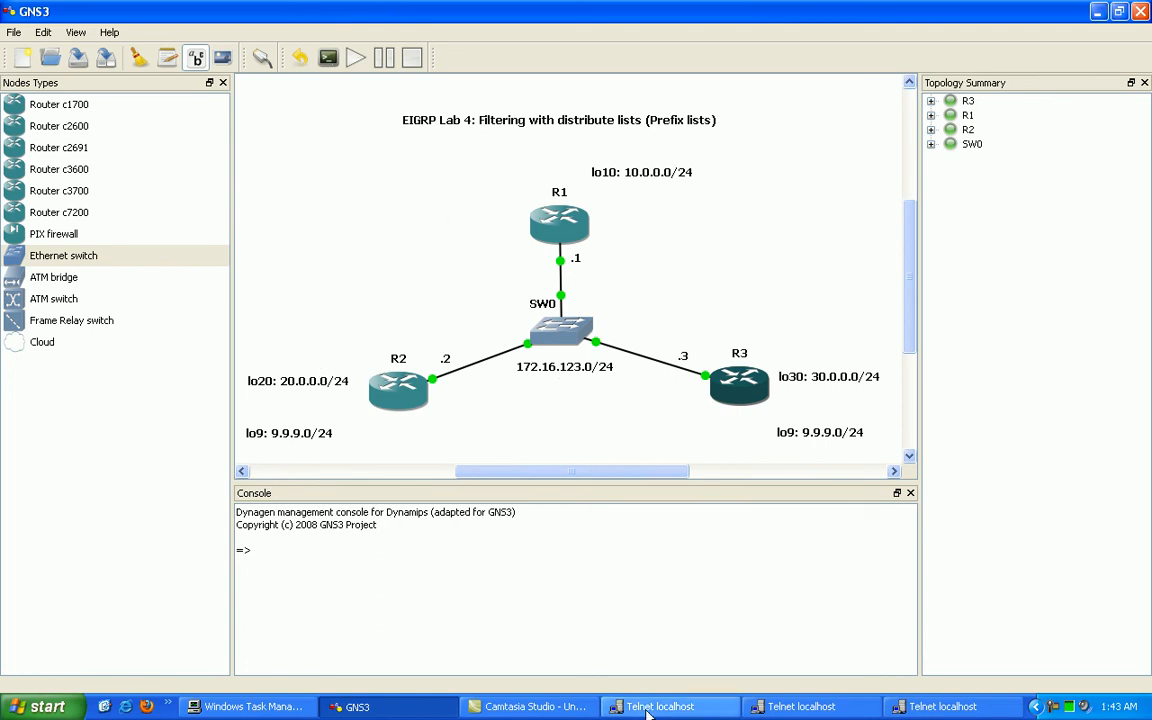
On R1, address Fa0/0 as 172.16.123.1/24 and Loopback10 as 10.0.0.1/24.
left_click(668, 706)
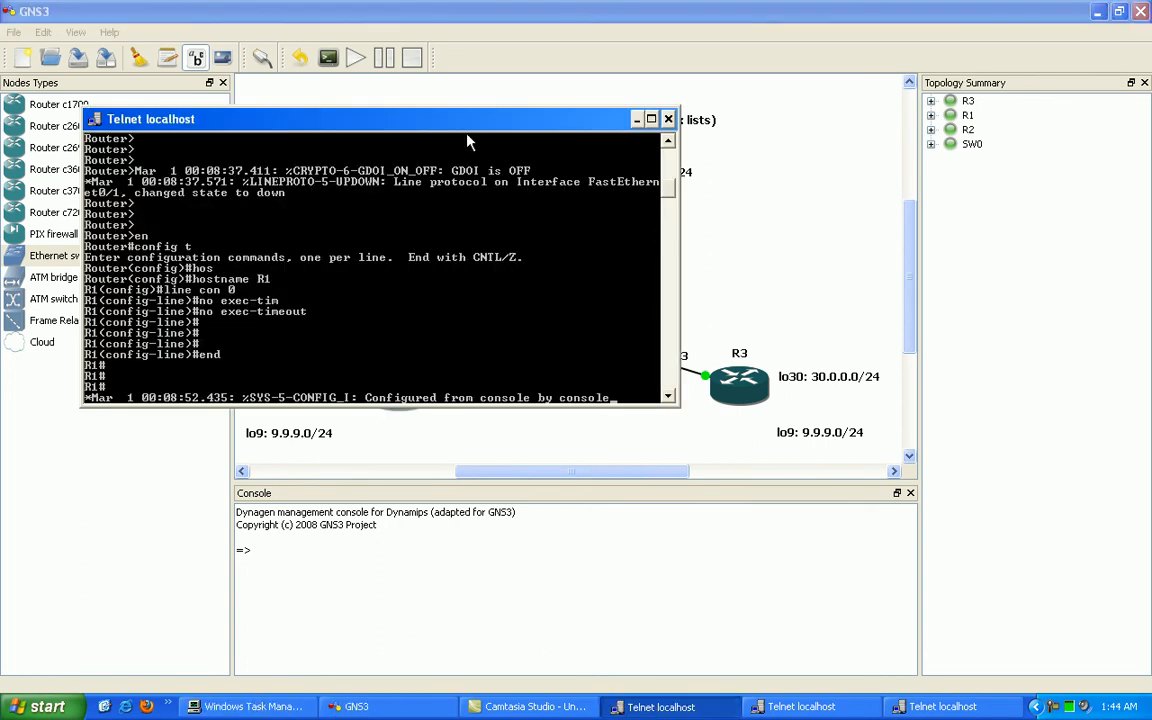
left_click(668, 119)
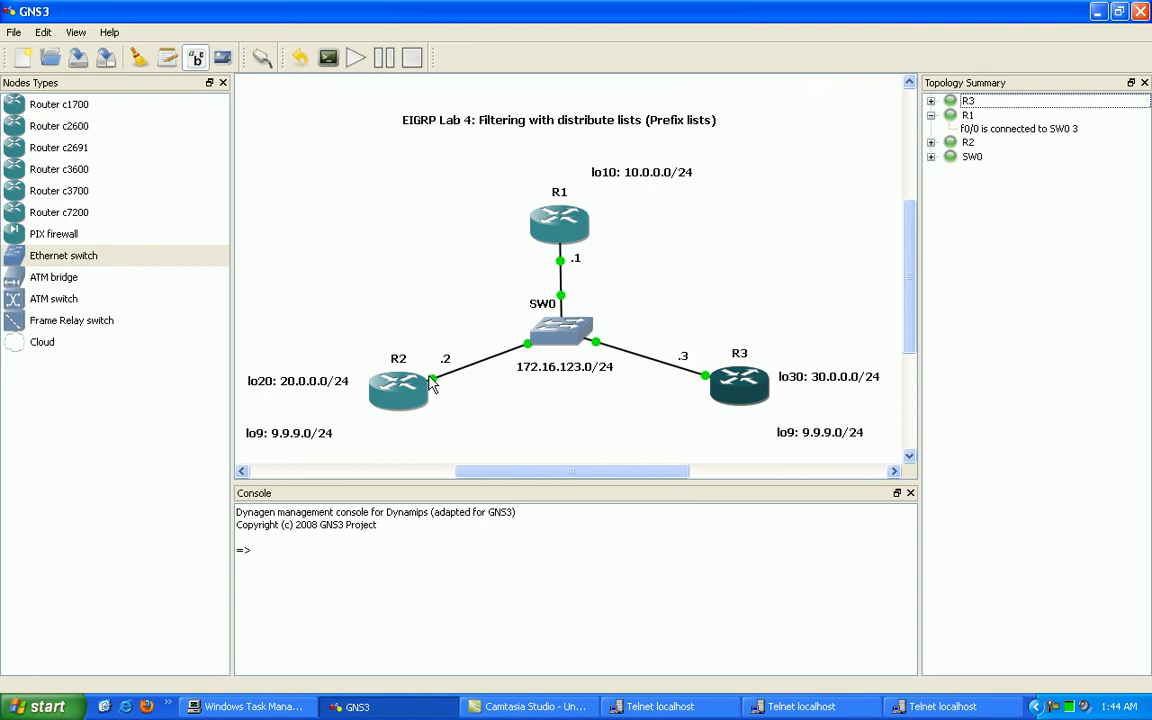
left_click(670, 707)
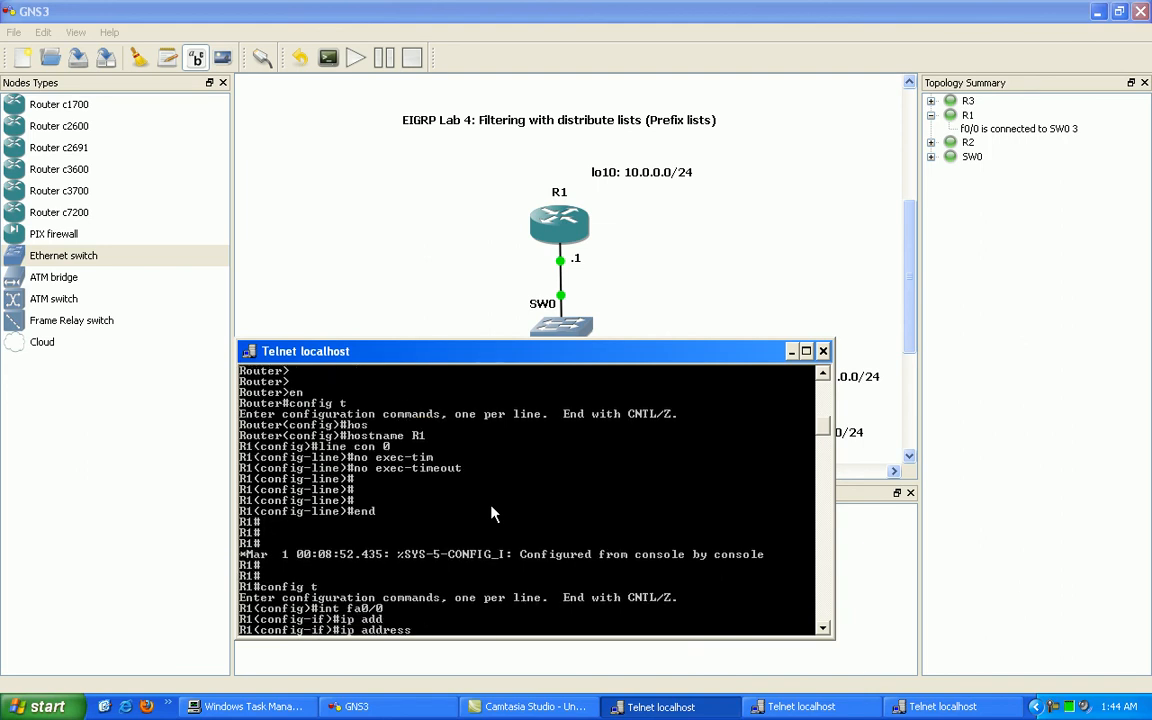
type("172.16.1.")
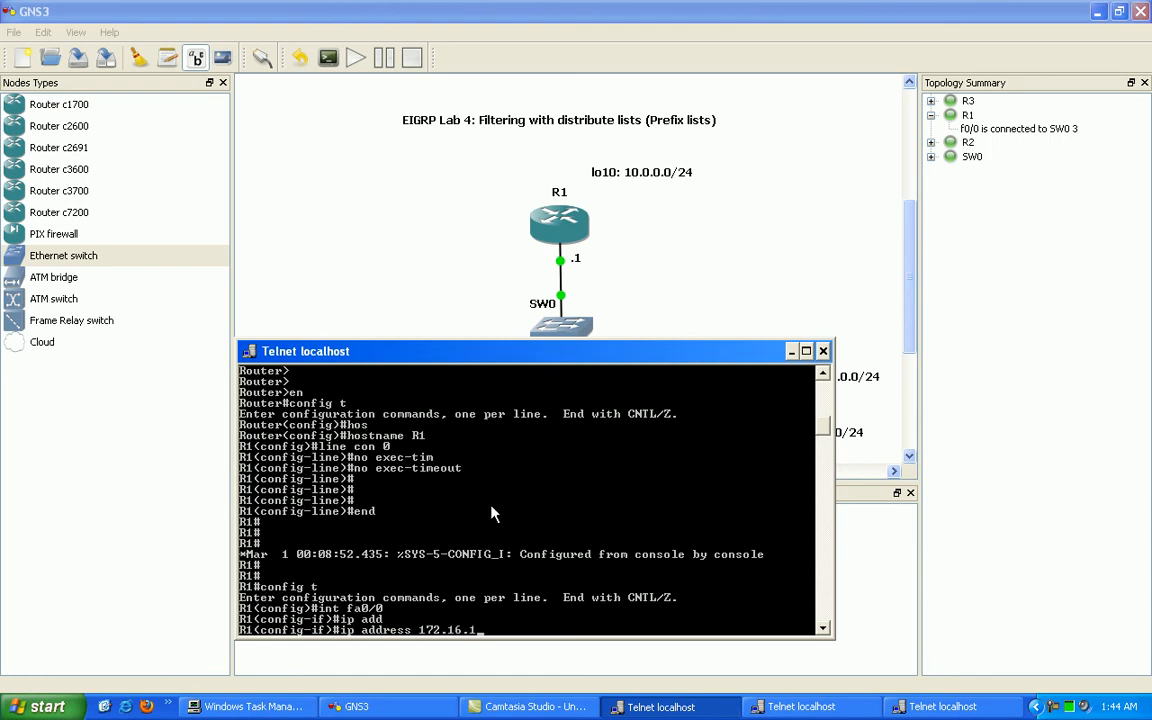
type("23.1 255.255.255.0")
type("no shut")
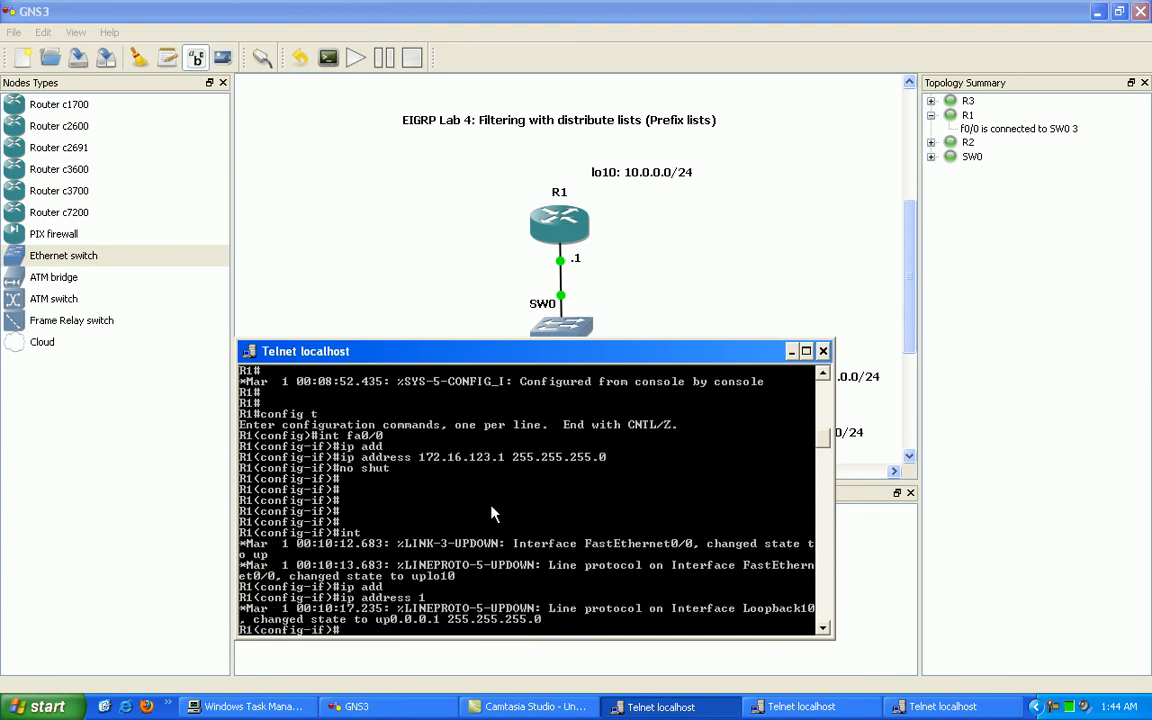
Enter router eigrp 1 on R1 with no auto-summary.
type("router eigrp 1")
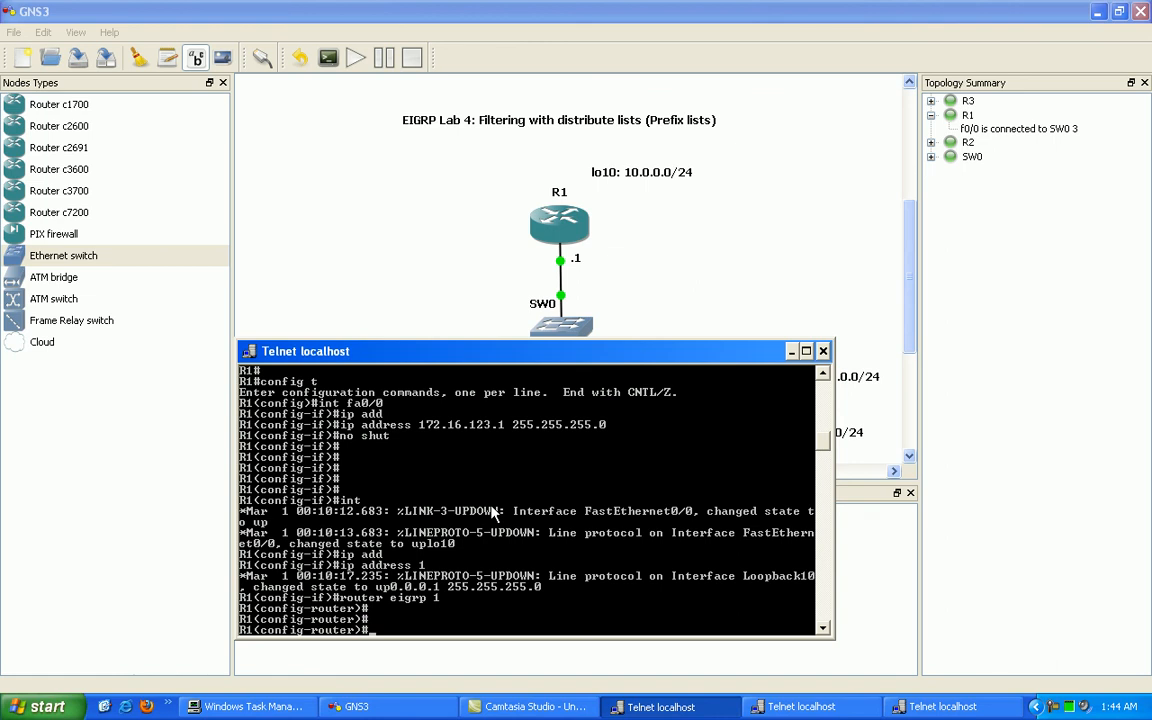
scroll("down", 3)
type("no auto-summary")
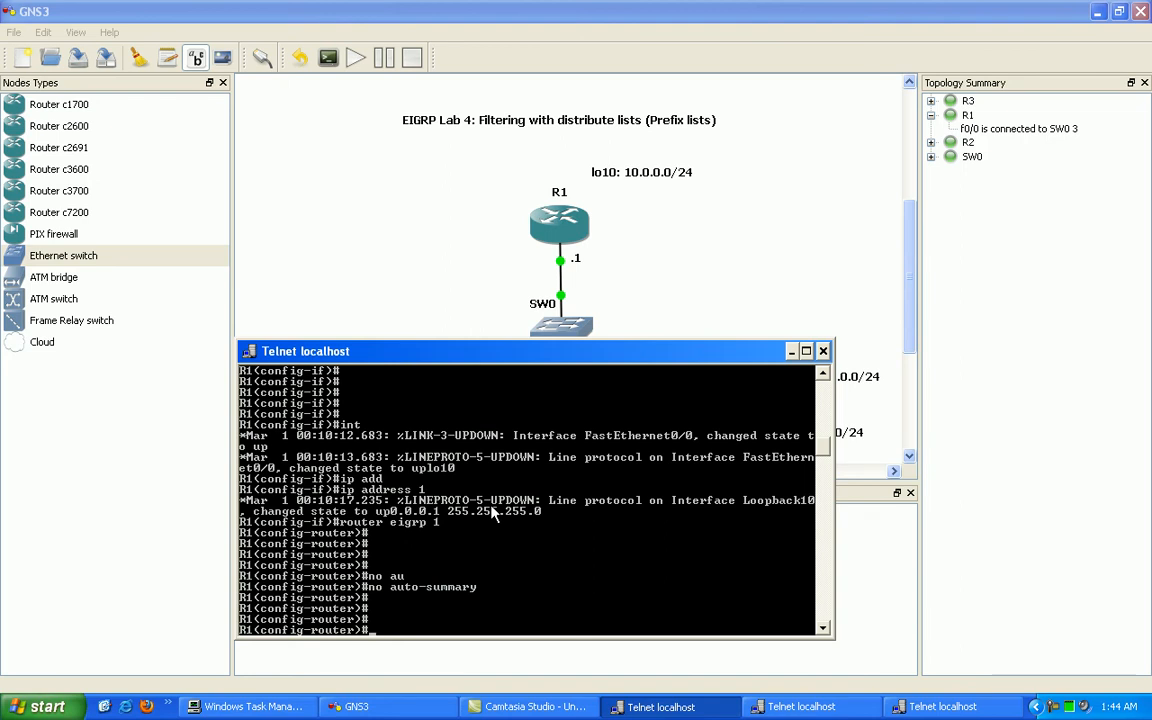
mouse_move(340, 565)
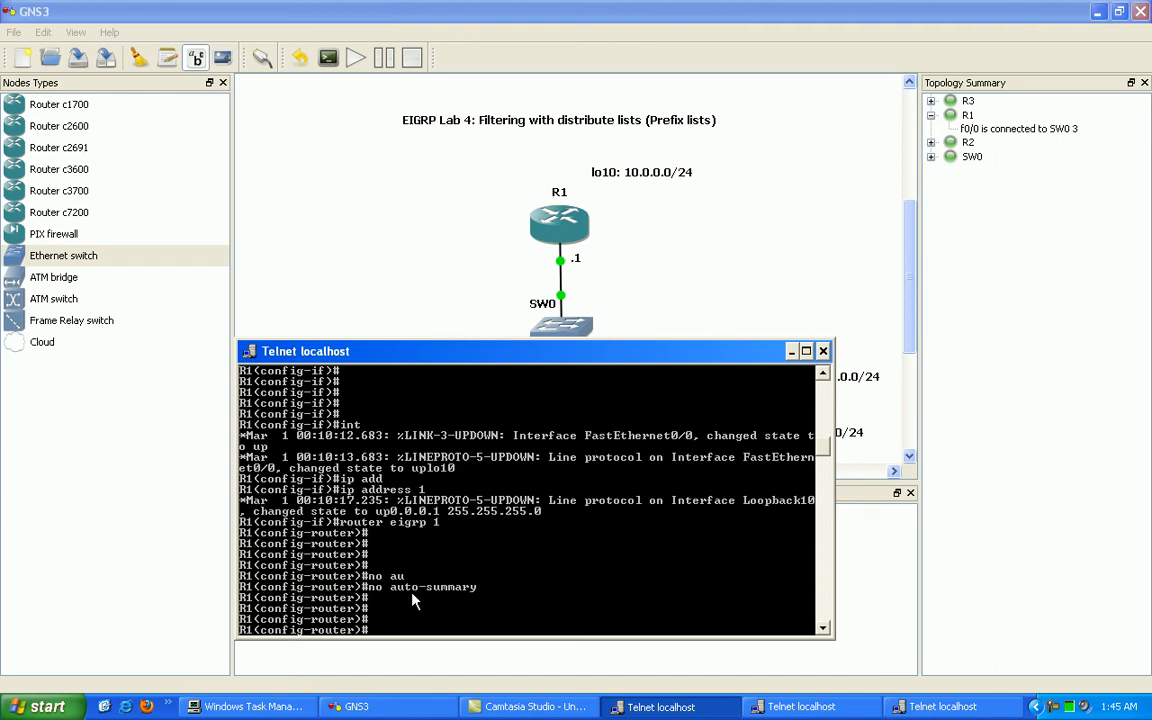
Add EIGRP networks 172.16.123.1 0.0.0.0 and 10.0.0.0, then end configuration.
type("network 1")
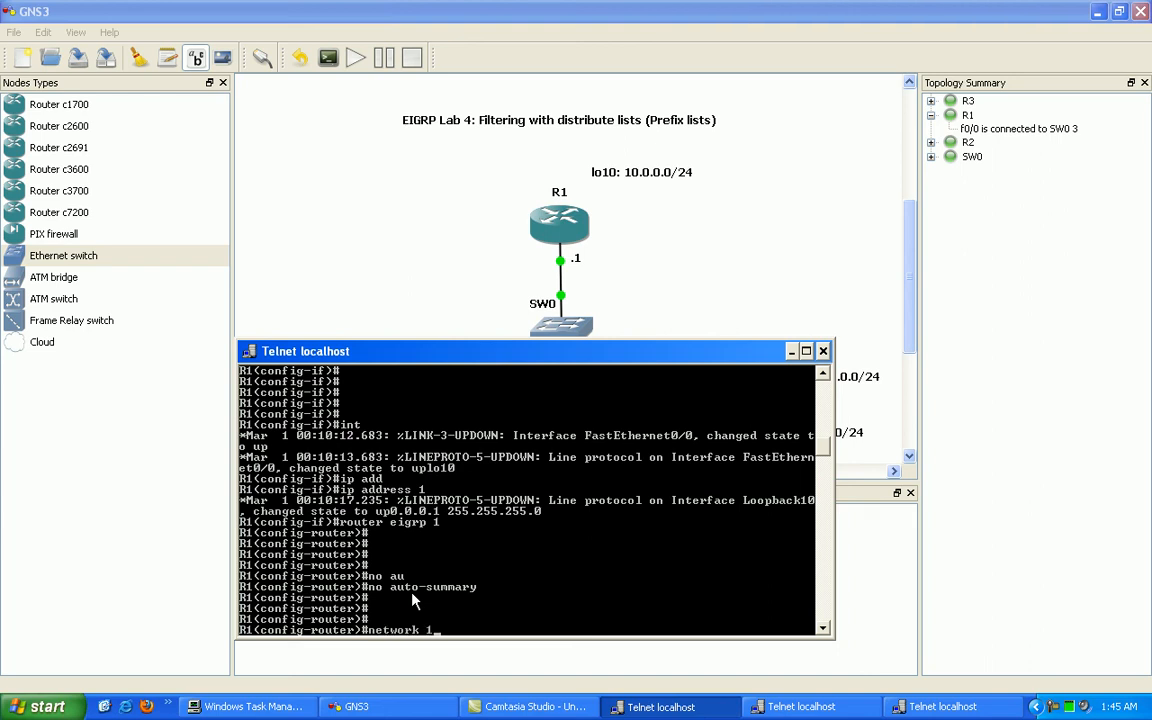
type("72.16.")
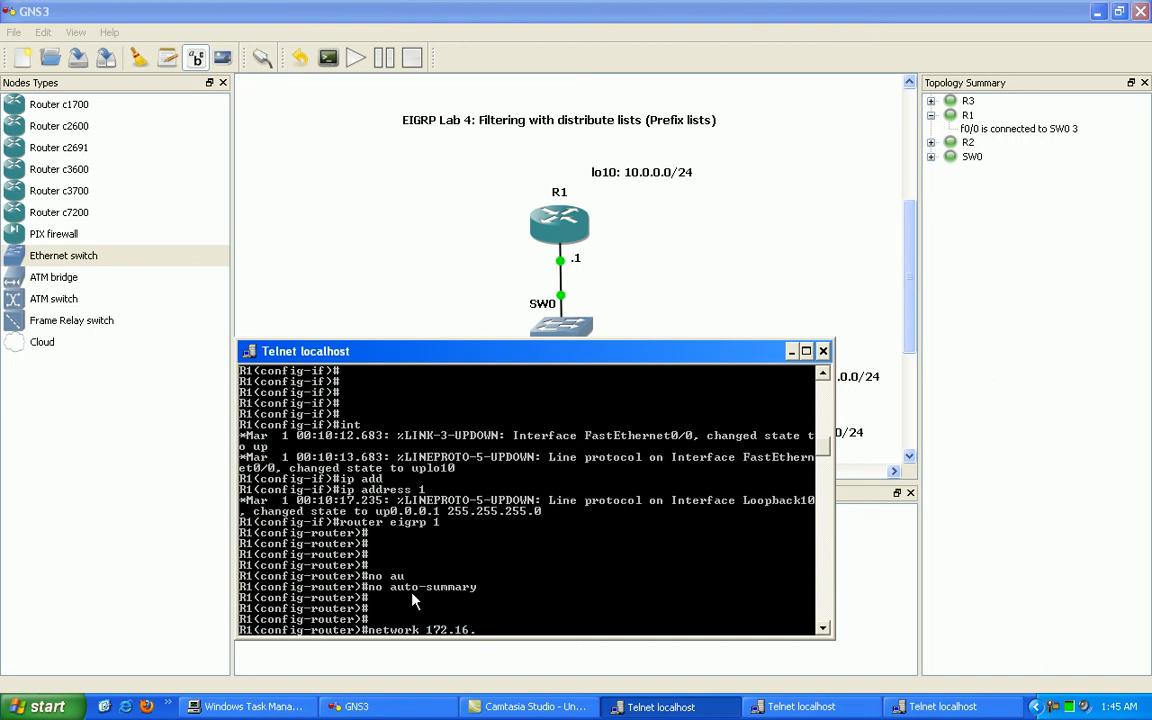
type("123.1")
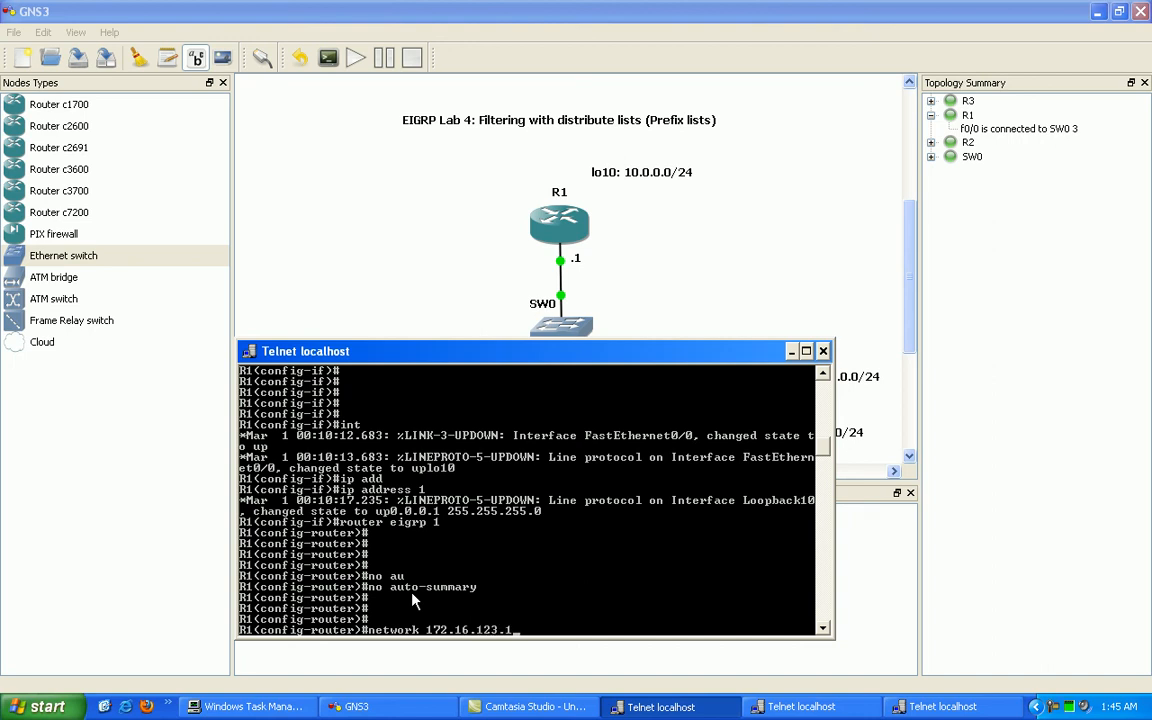
type("0.0.0.0")
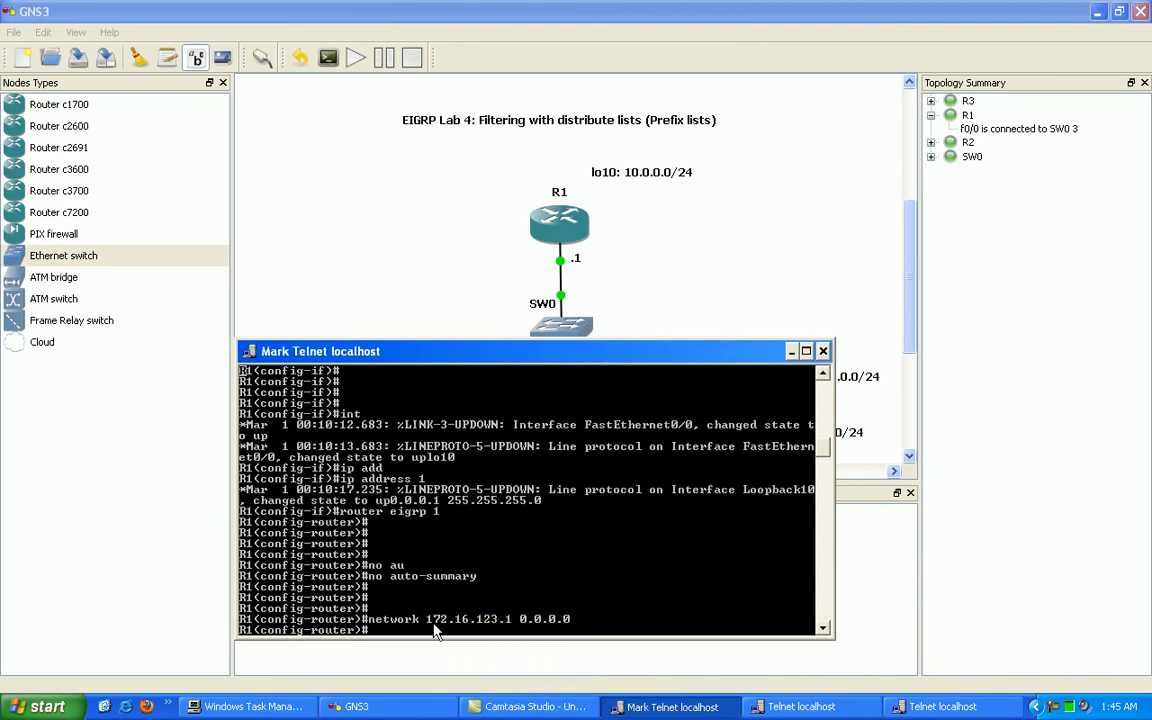
double_click(463, 618)
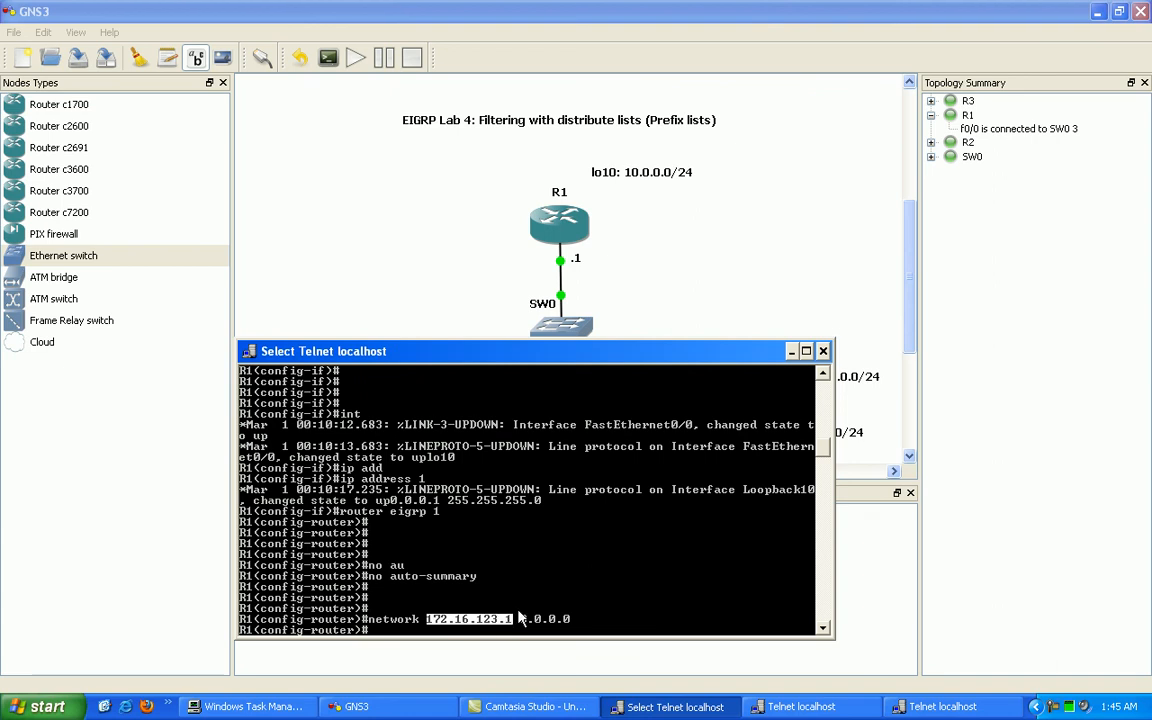
type("network 10.0.0.0")
type("end")
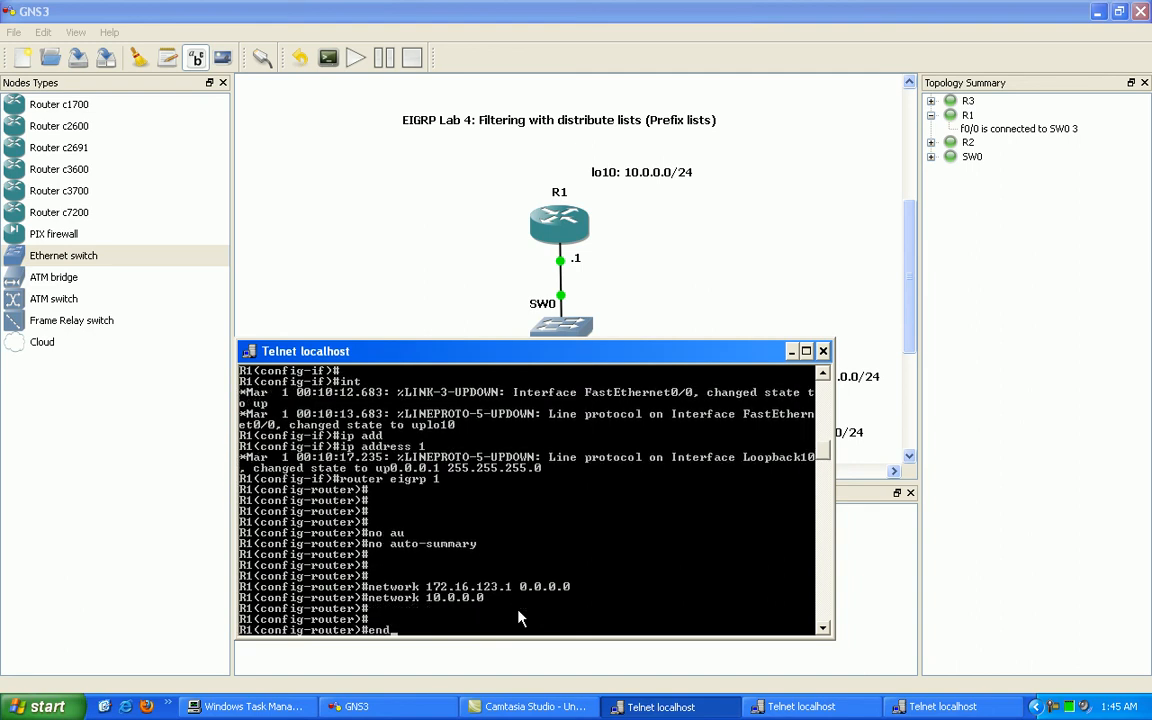
key("Return")
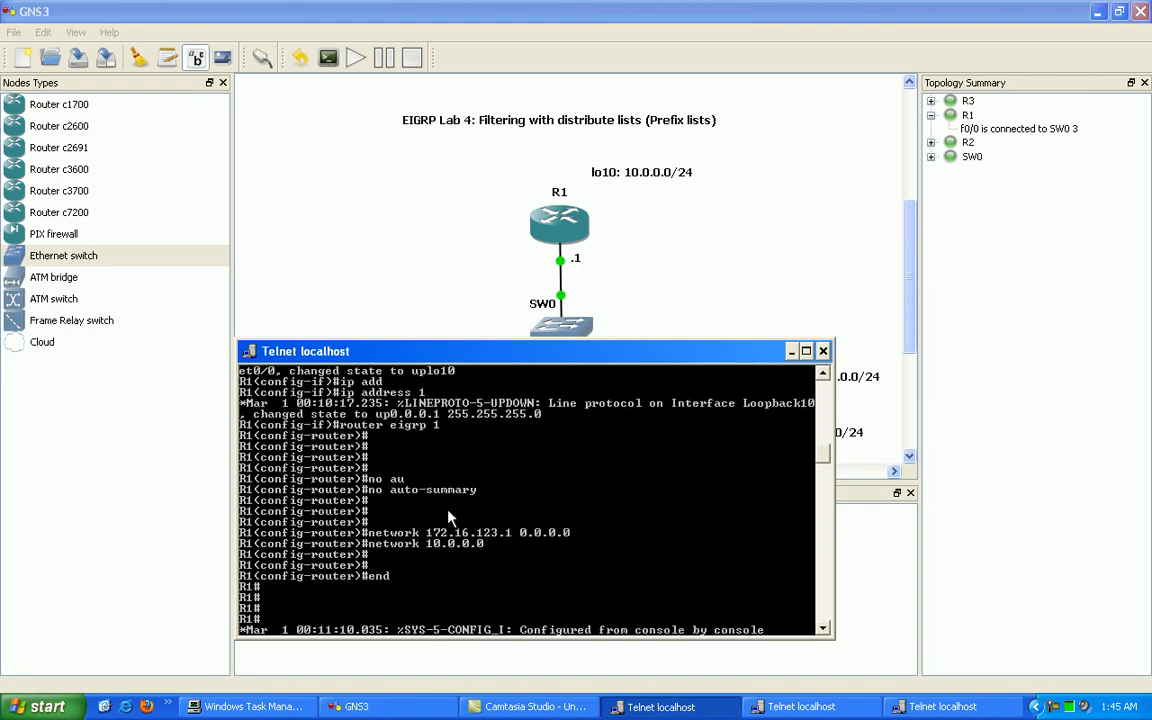
scroll("down", 3)
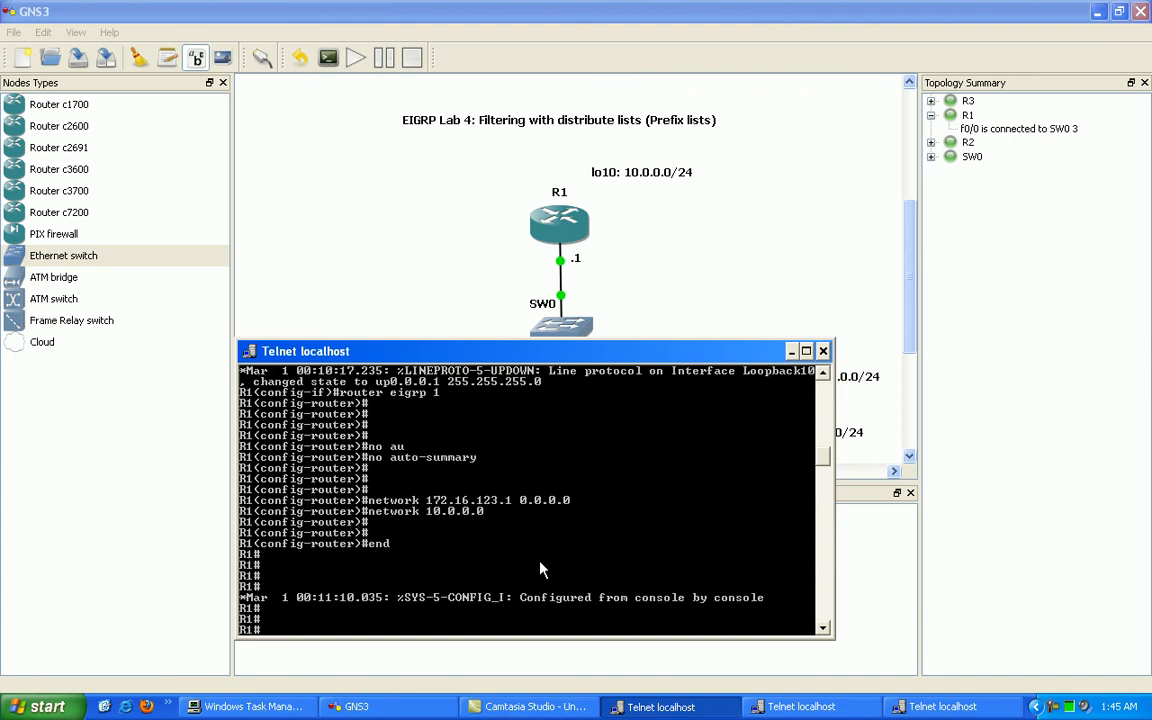